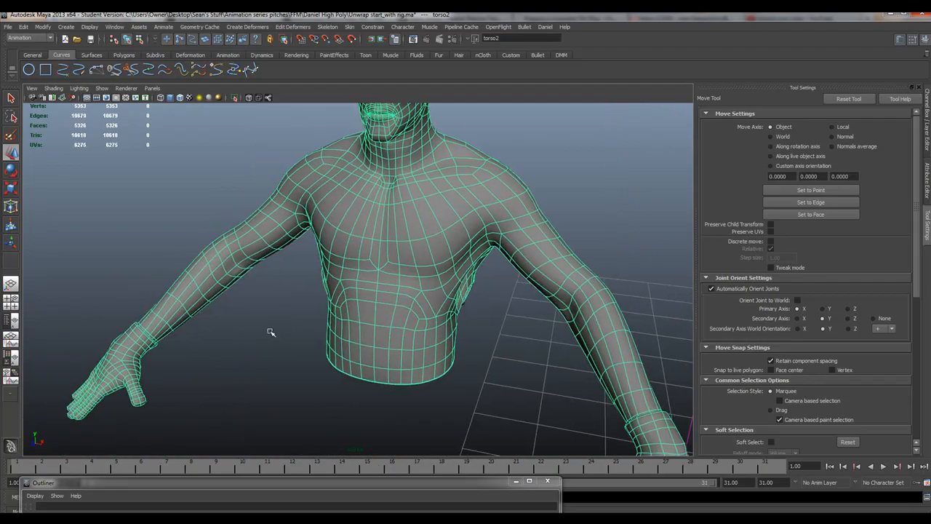
Step: Bring up the UV Texture Editor from the Window menu to see the torso's UV shells
left_click_drag(271, 333, 396, 335)
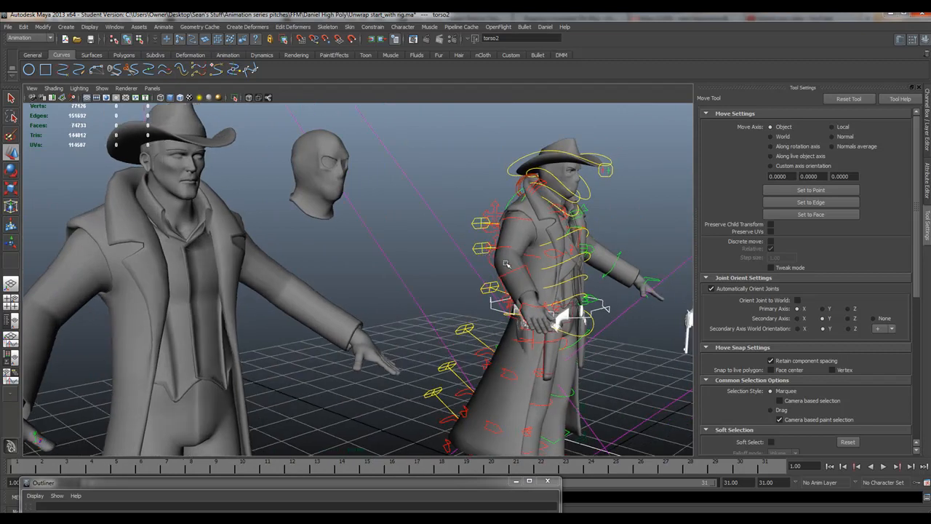
left_click(531, 255)
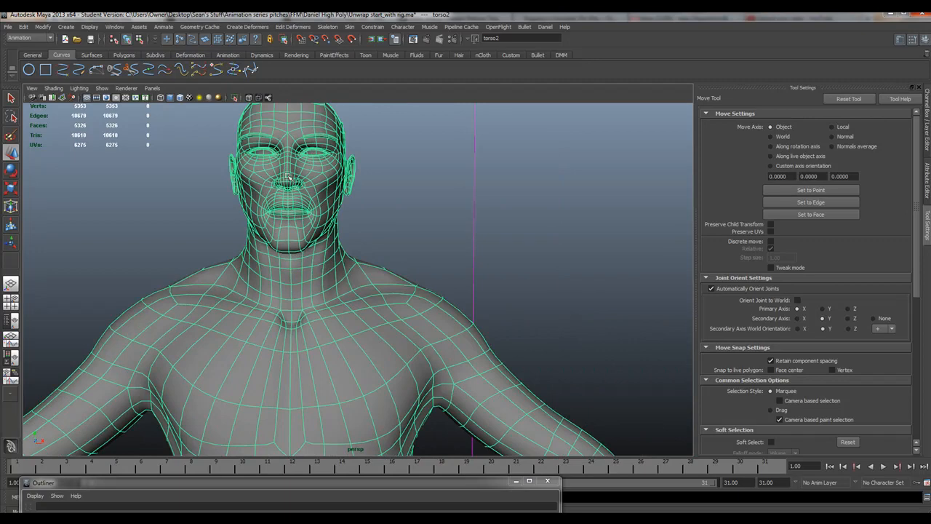
left_click(115, 27)
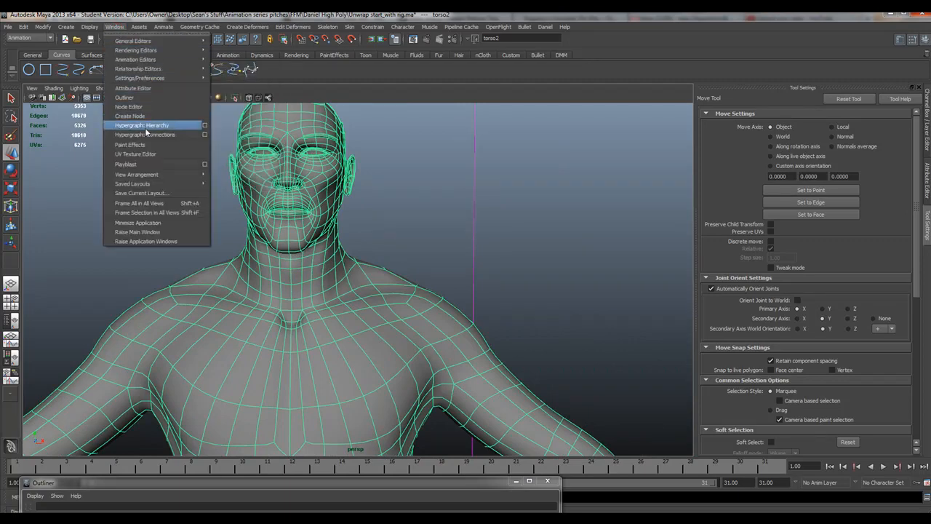
left_click(136, 153)
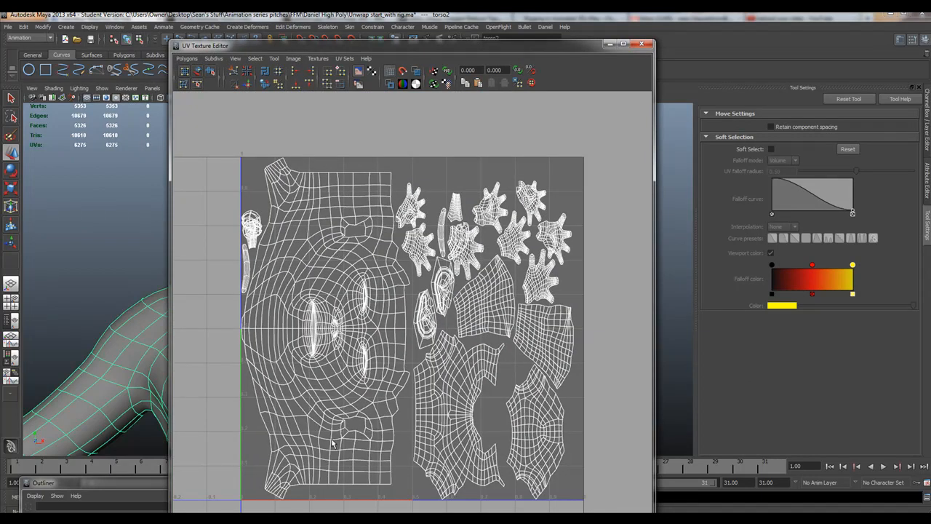
mouse_move(493, 344)
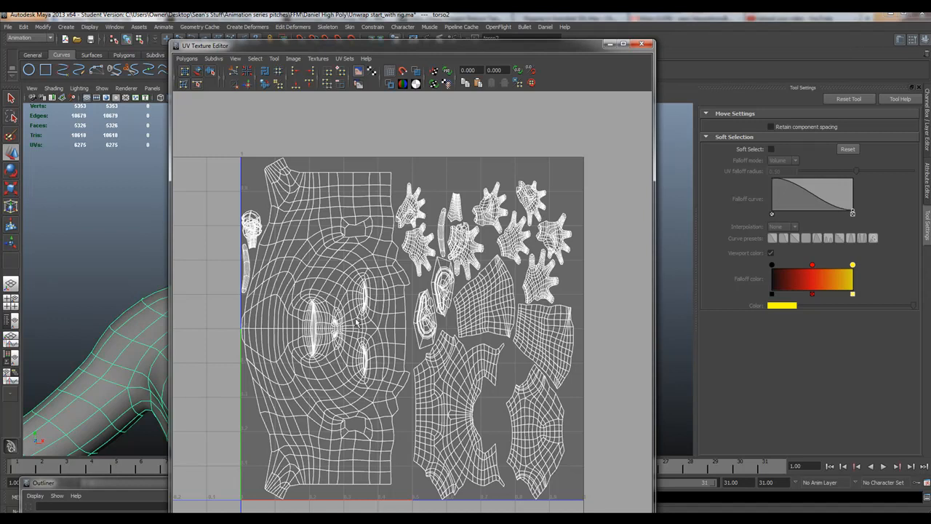
mouse_move(371, 362)
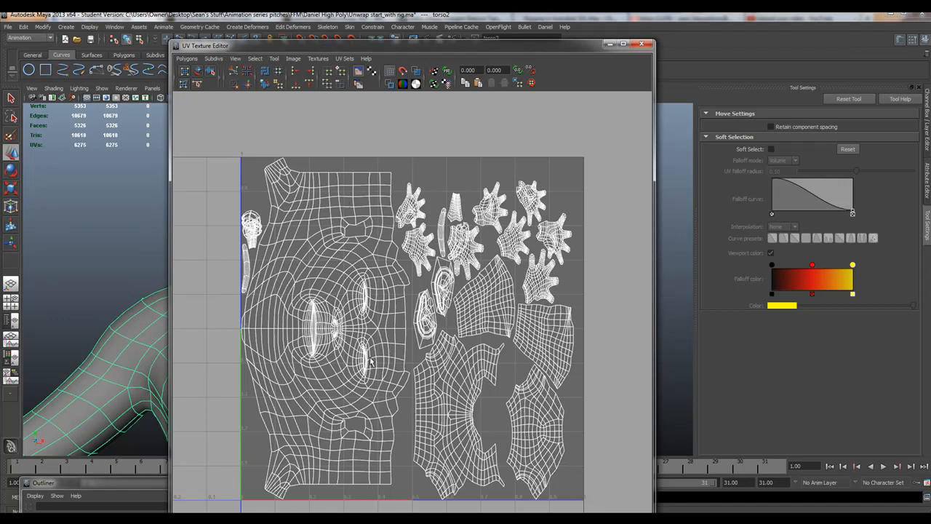
mouse_move(428, 213)
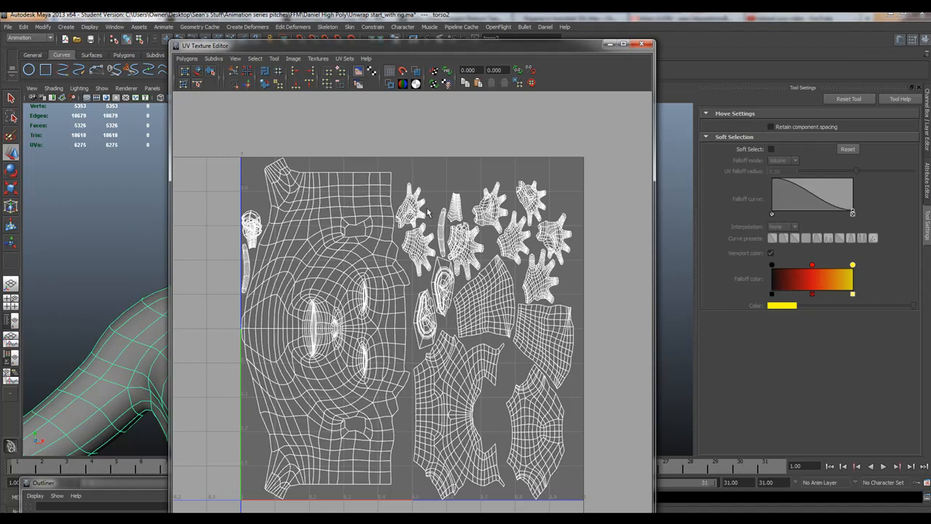
mouse_move(331, 411)
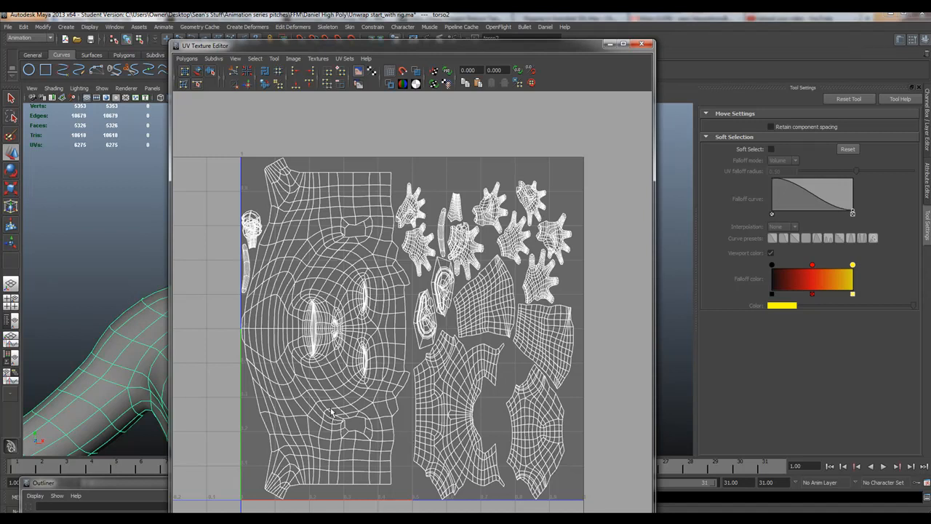
mouse_move(353, 301)
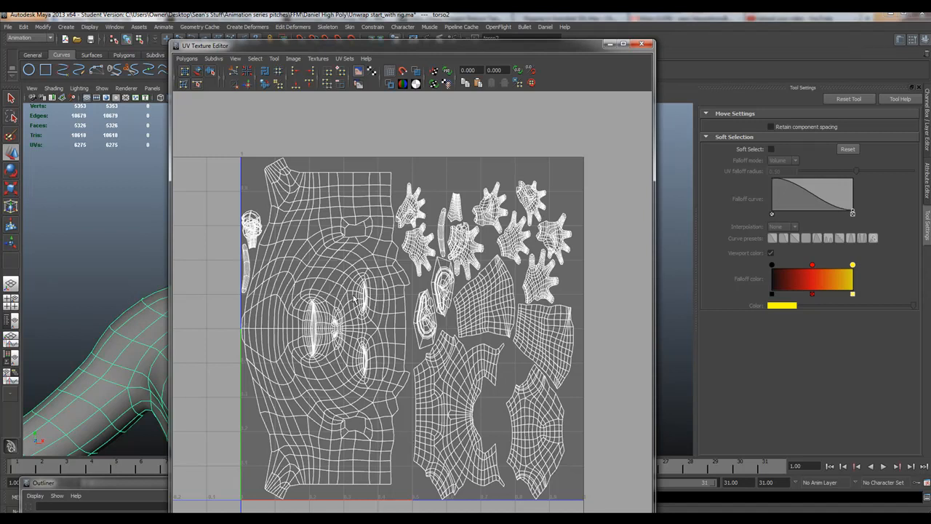
mouse_move(411, 281)
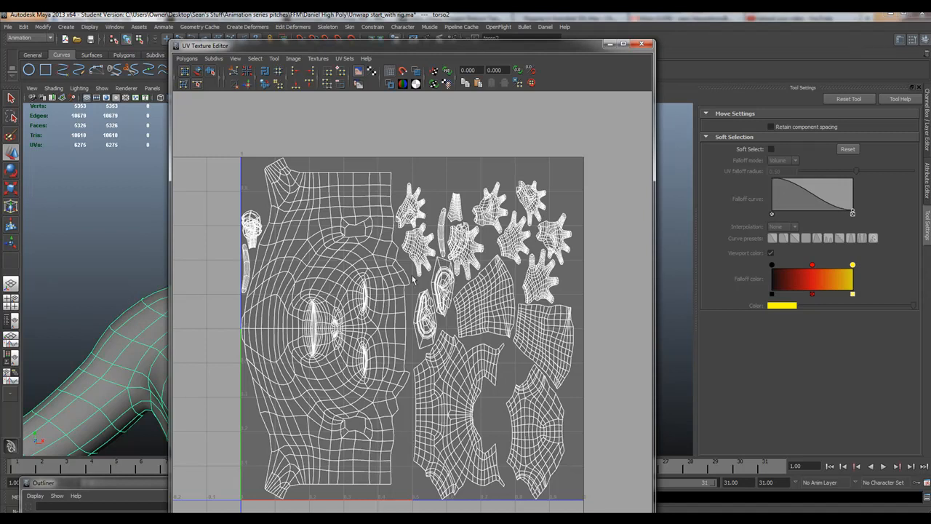
mouse_move(352, 425)
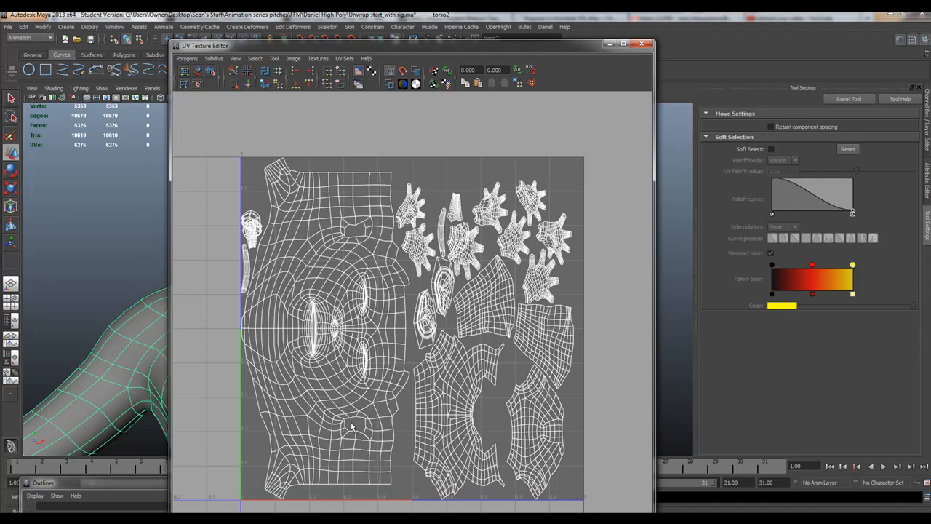
mouse_move(318, 333)
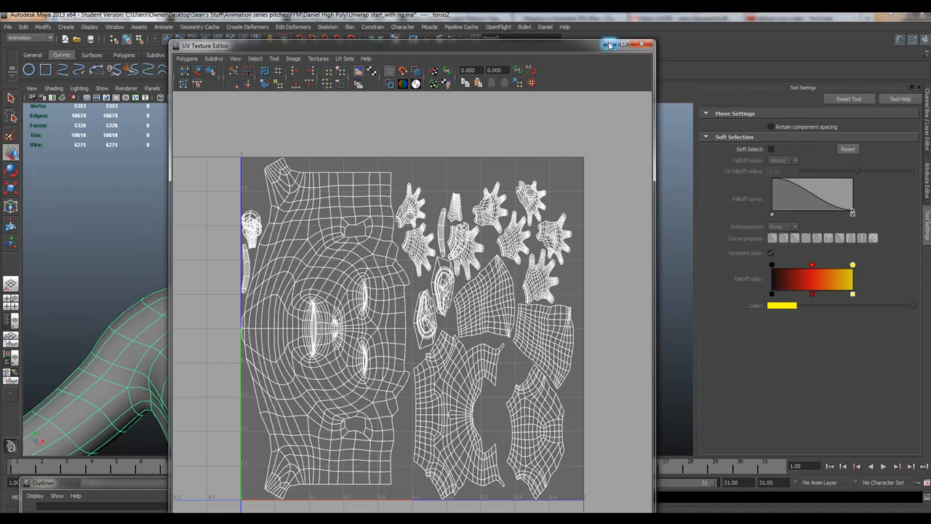
Step: Dismiss the UV editor, move to the head and switch the torso mesh to Face selection mode
left_click(642, 44)
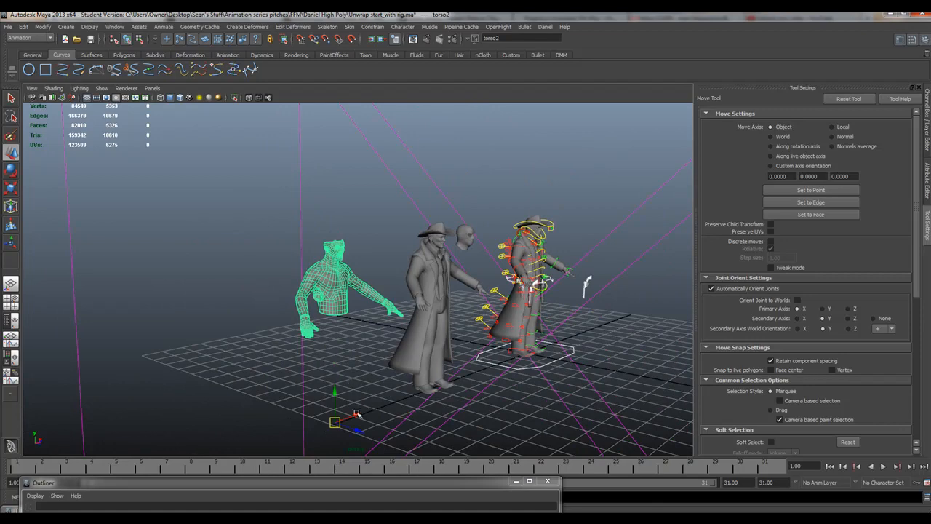
left_click_drag(335, 291, 229, 269)
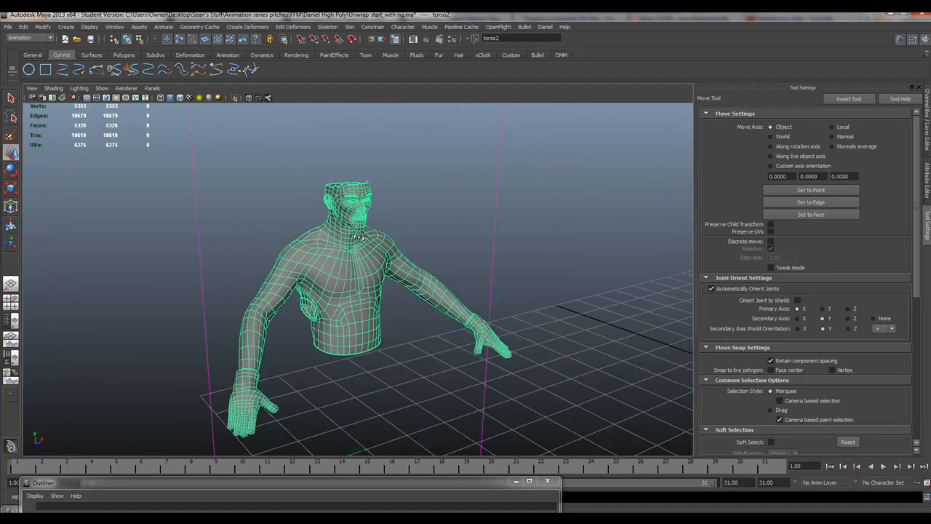
right_click(361, 236)
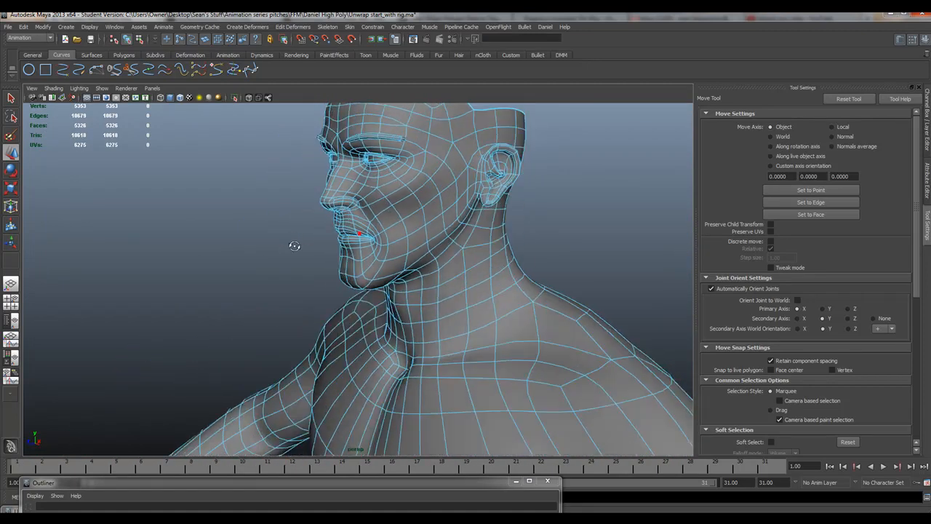
left_click_drag(294, 246, 446, 241)
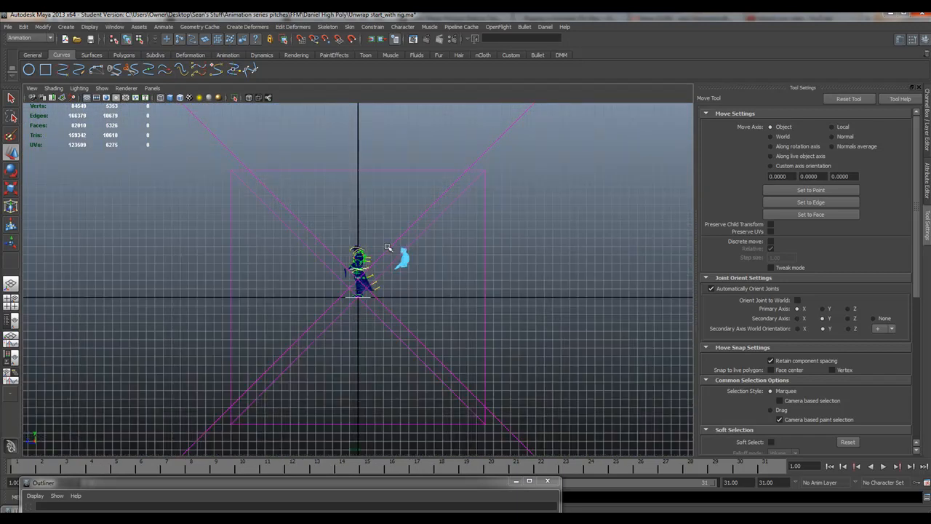
left_click(391, 255)
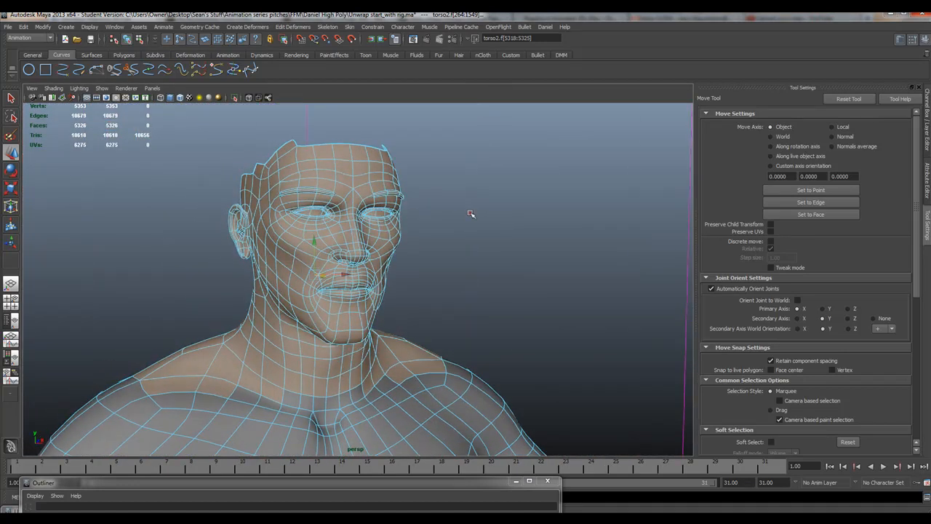
Step: Start the Paint Selection Tool with Face as the paint component
left_click(283, 262)
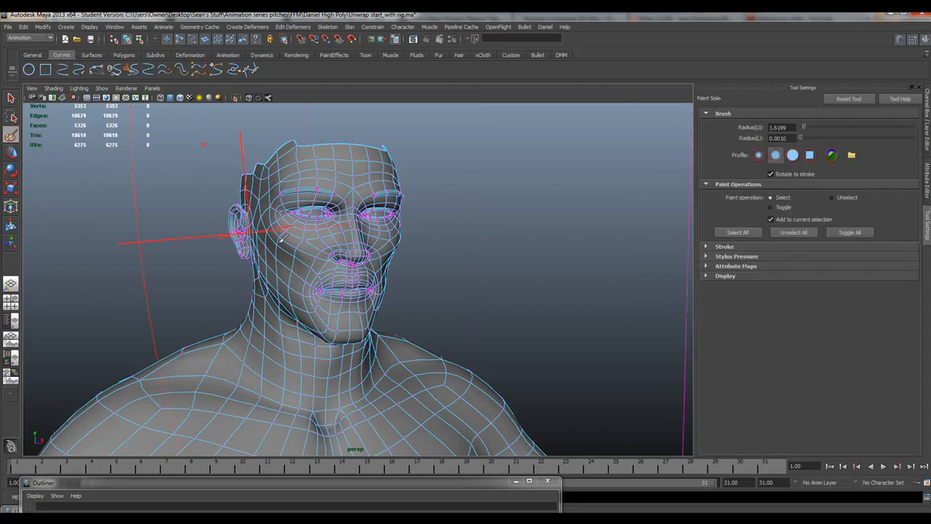
right_click(291, 244)
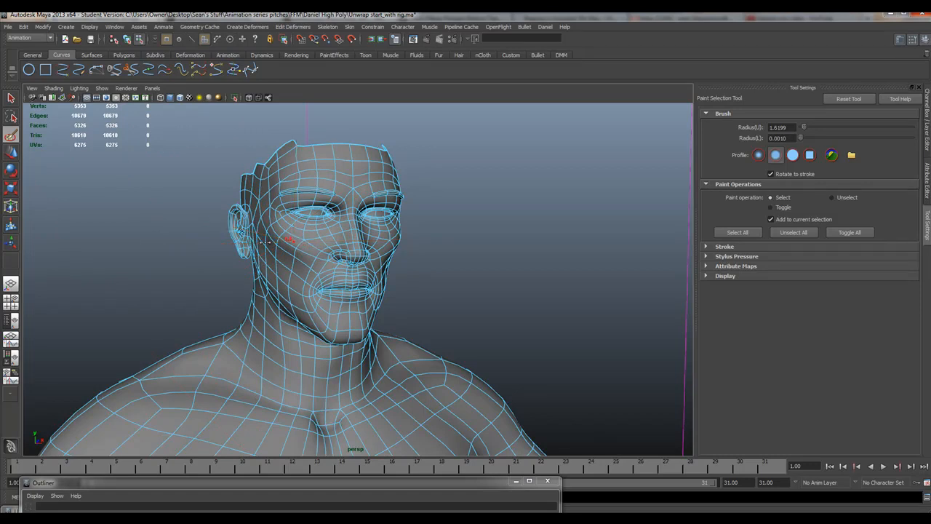
left_click(288, 240)
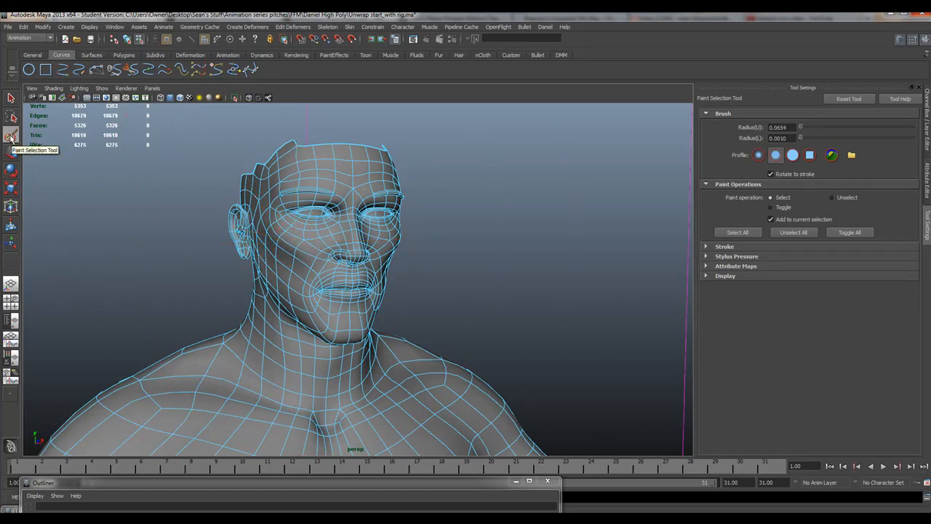
mouse_move(12, 117)
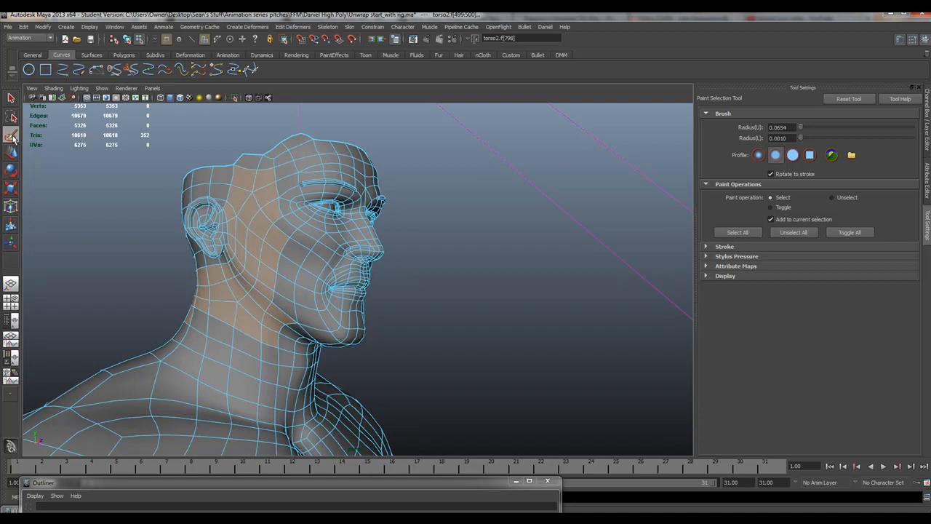
mouse_move(732, 190)
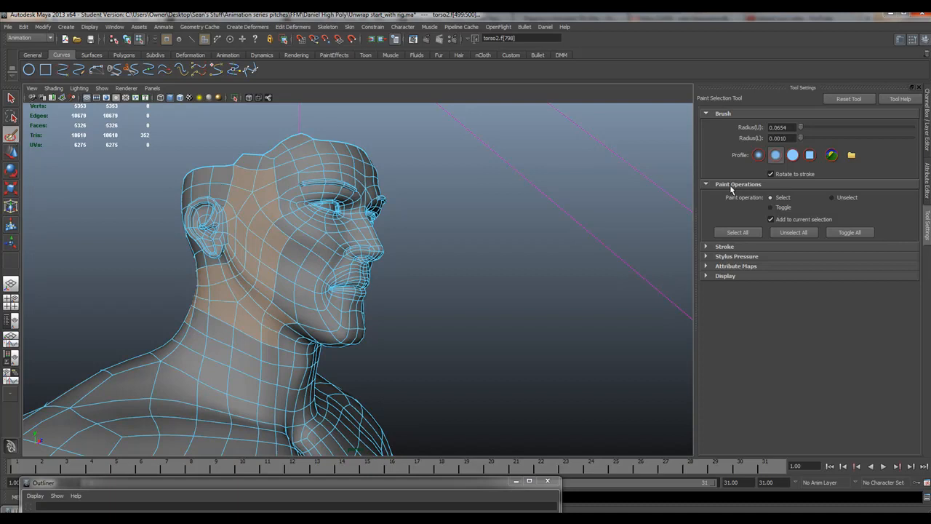
Step: Enable Reflection under Stroke and paint forehead and brow faces into the selection
left_click(724, 246)
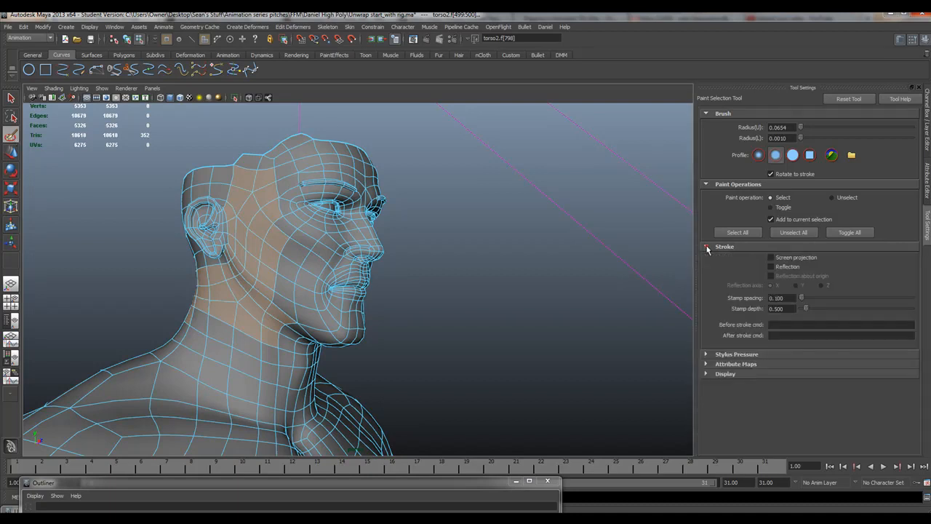
left_click(771, 266)
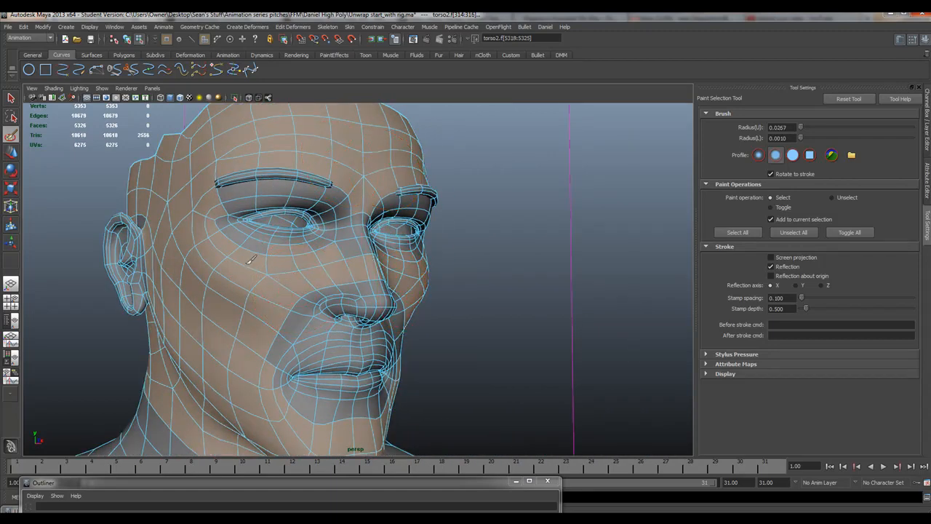
left_click_drag(251, 258, 331, 232)
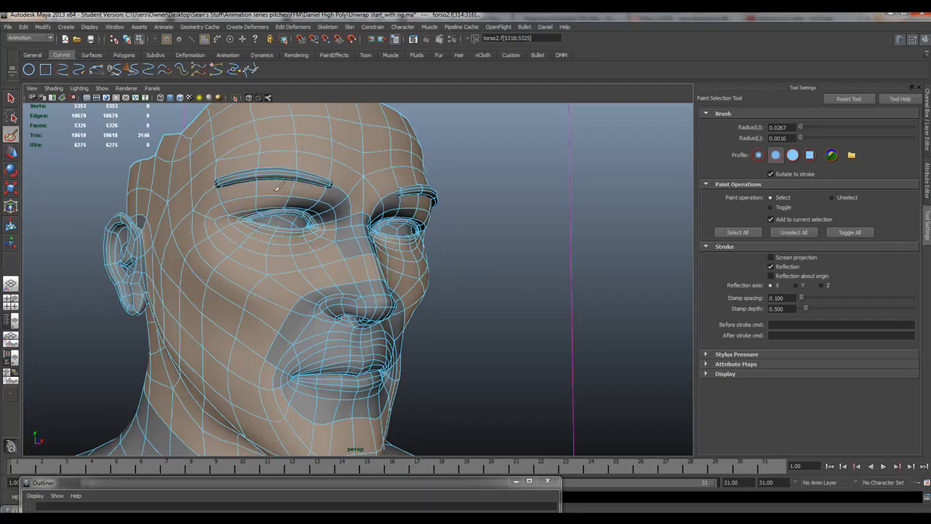
left_click_drag(276, 186, 313, 211)
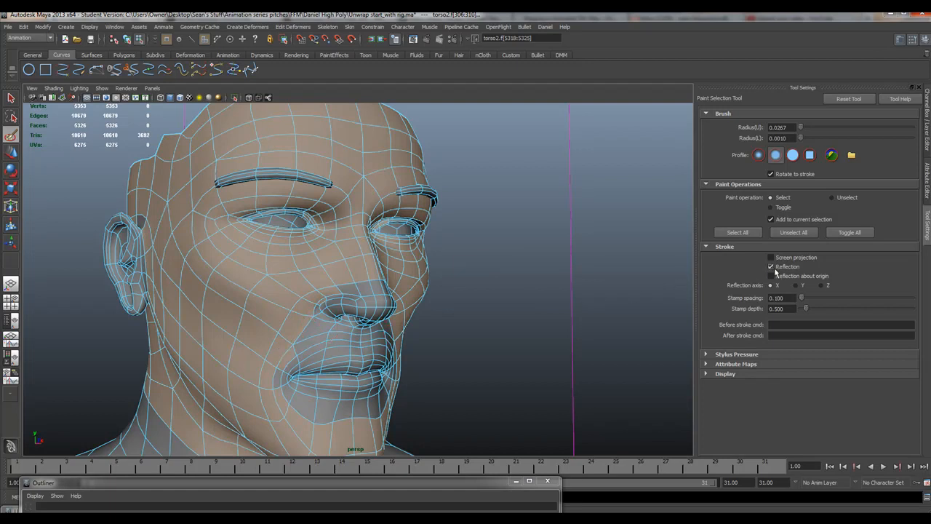
Step: Paint-select the mouth, eye, ears and upper neck faces, about 769 faces on the isolated head
left_click(382, 299)
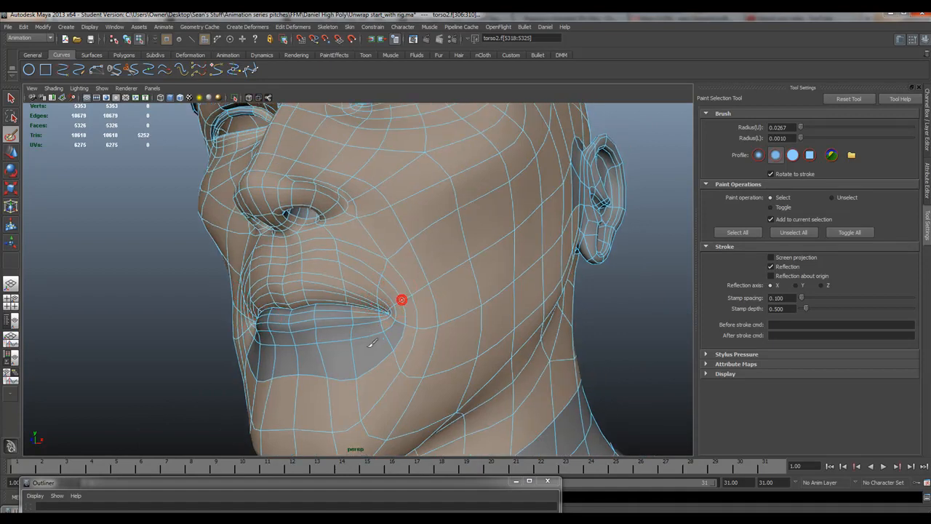
left_click_drag(402, 299, 386, 320)
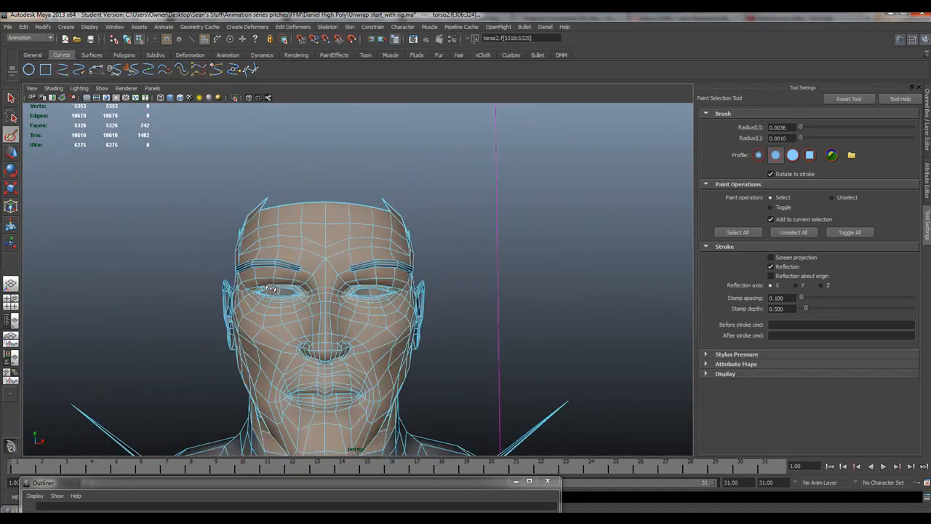
left_click_drag(269, 288, 415, 342)
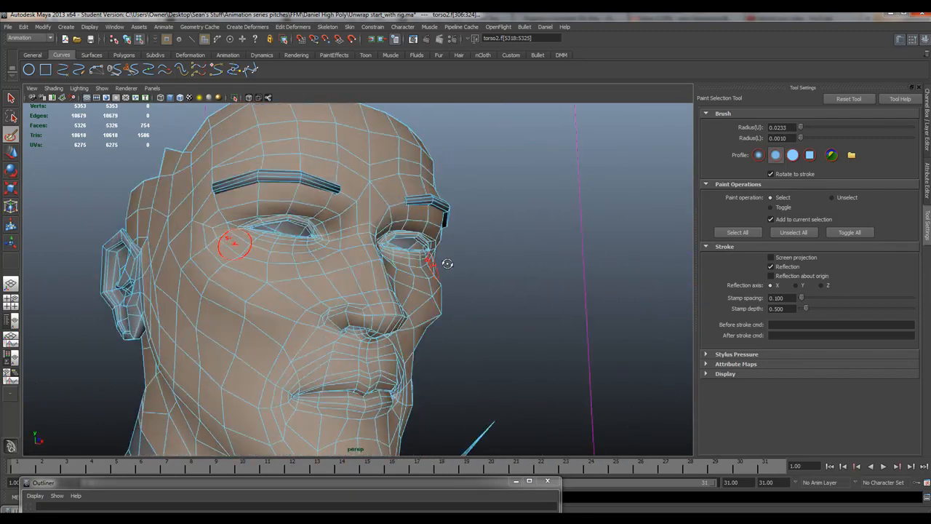
left_click(102, 88)
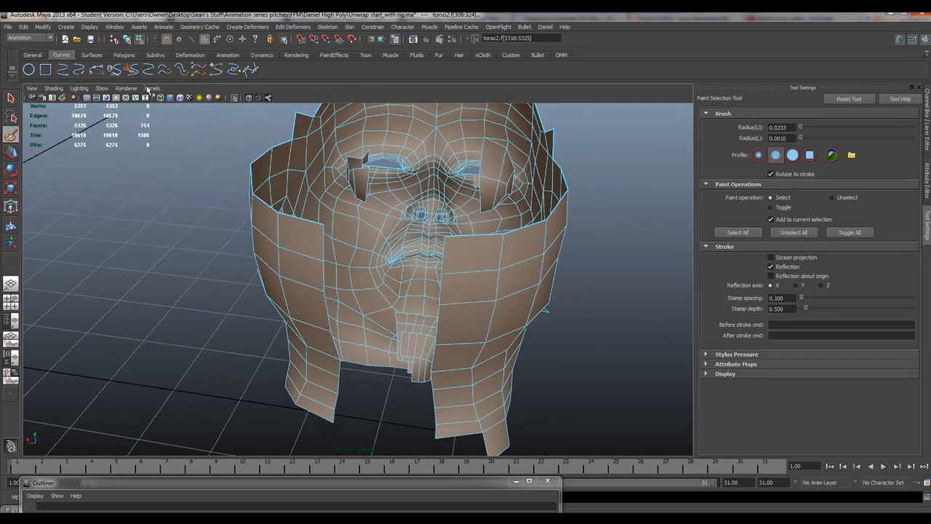
left_click(152, 88)
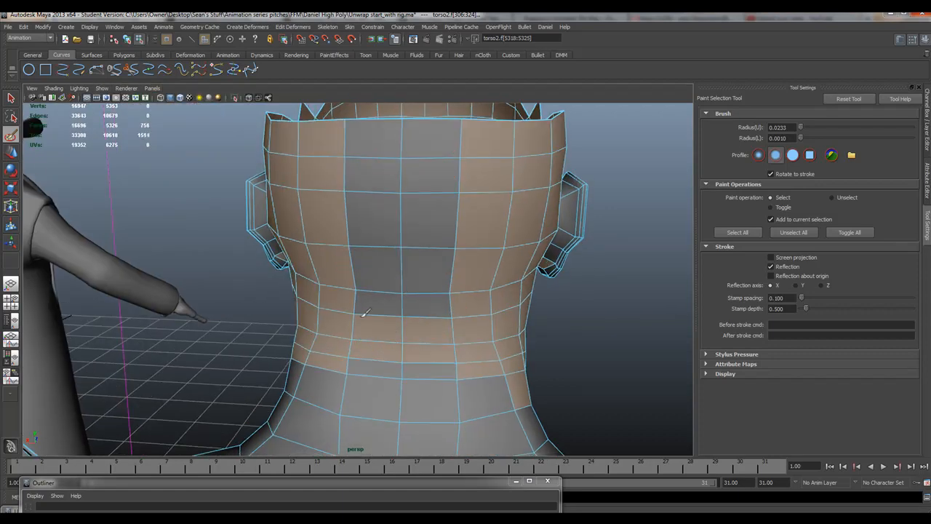
left_click(320, 382)
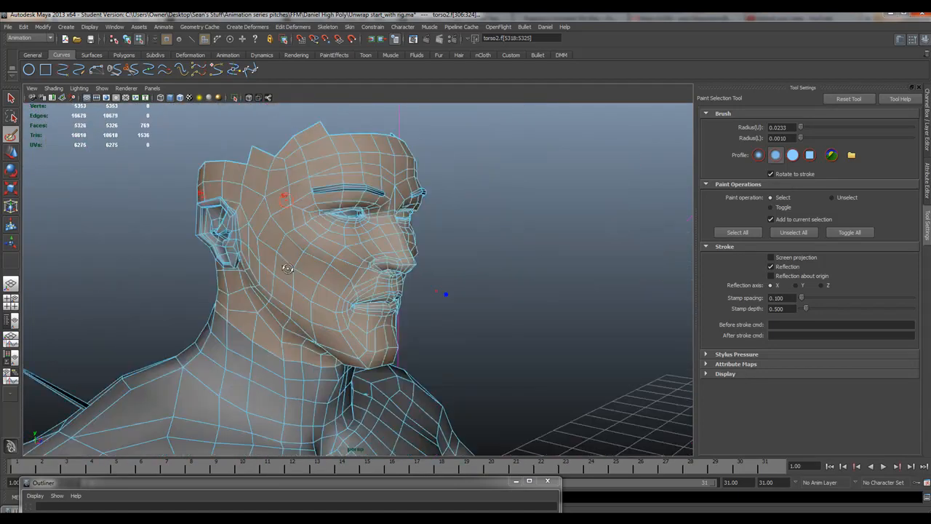
left_click_drag(287, 269, 488, 272)
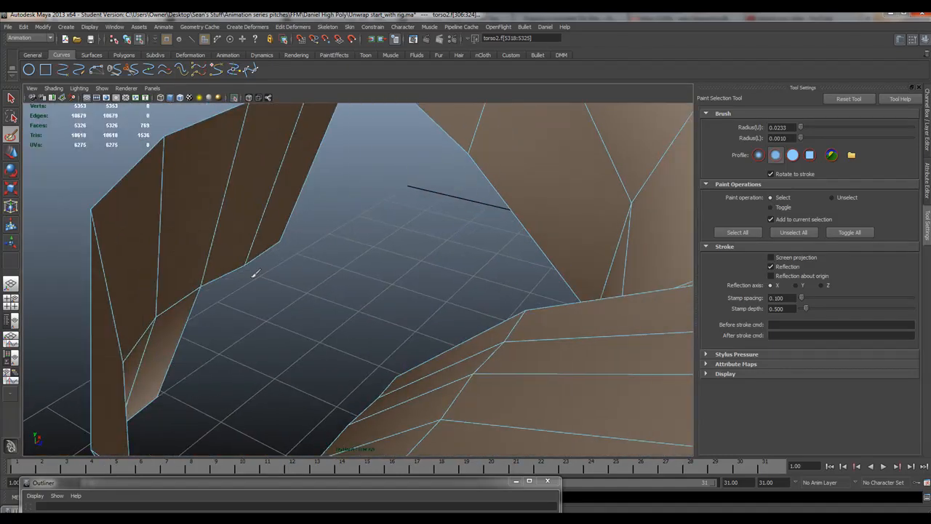
Step: Turn Reflection off and remove the inner ear faces from the selection
left_click(245, 184)
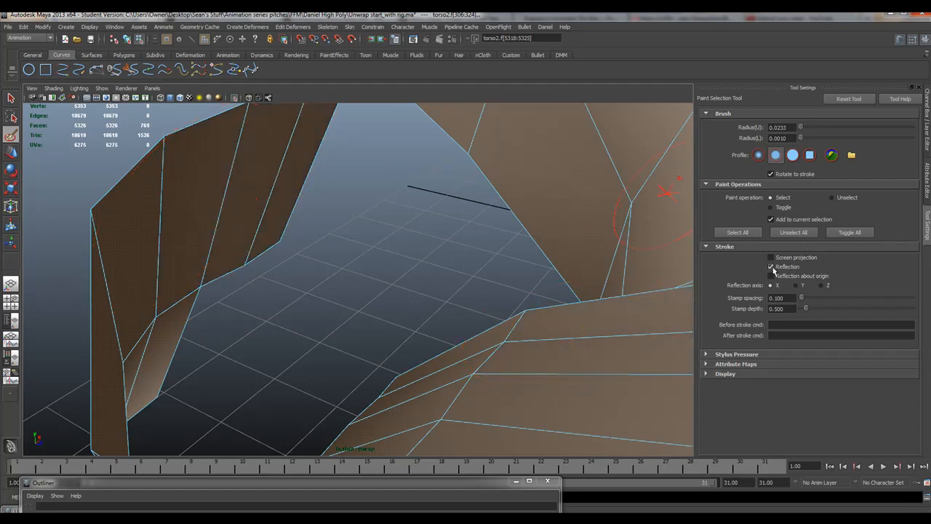
left_click(771, 266)
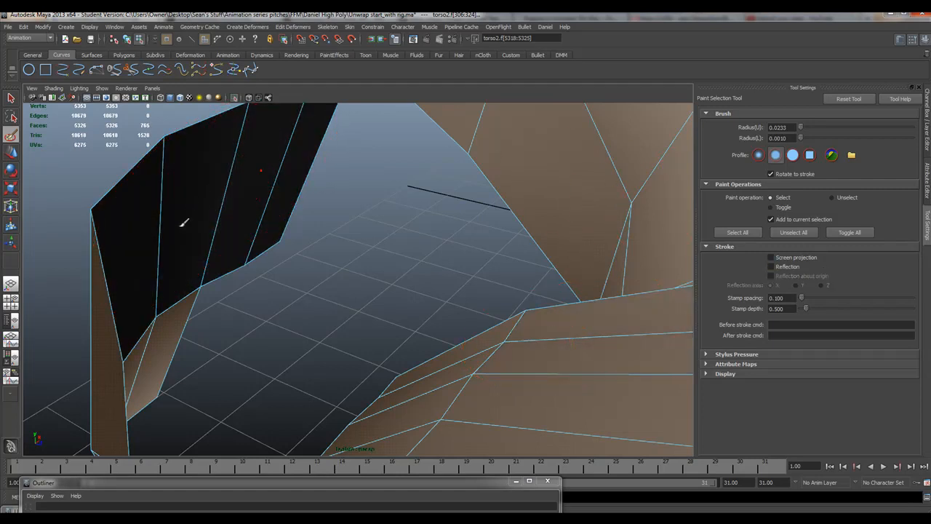
left_click(178, 226)
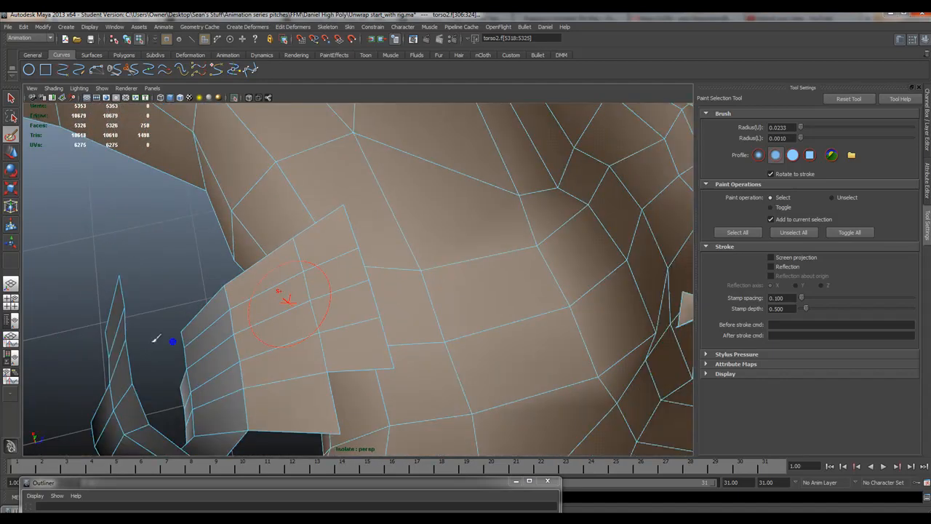
left_click(284, 299)
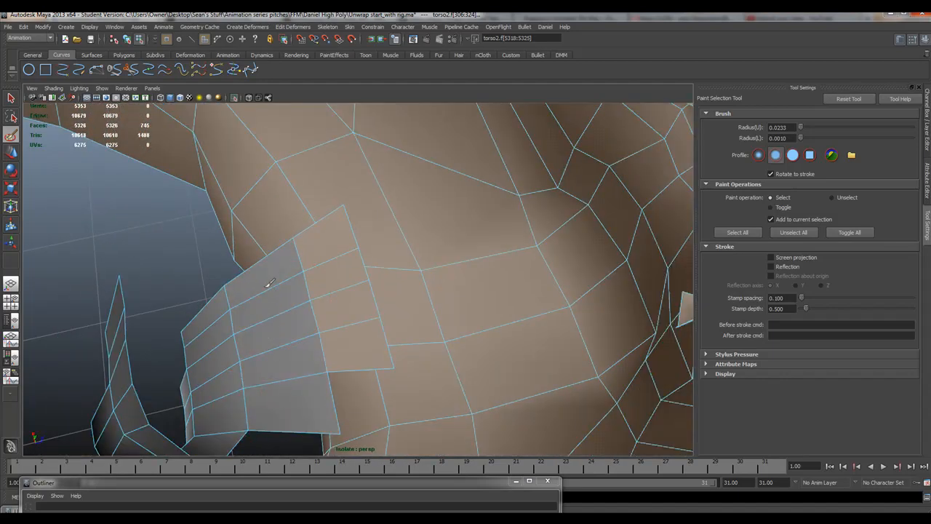
left_click(193, 353)
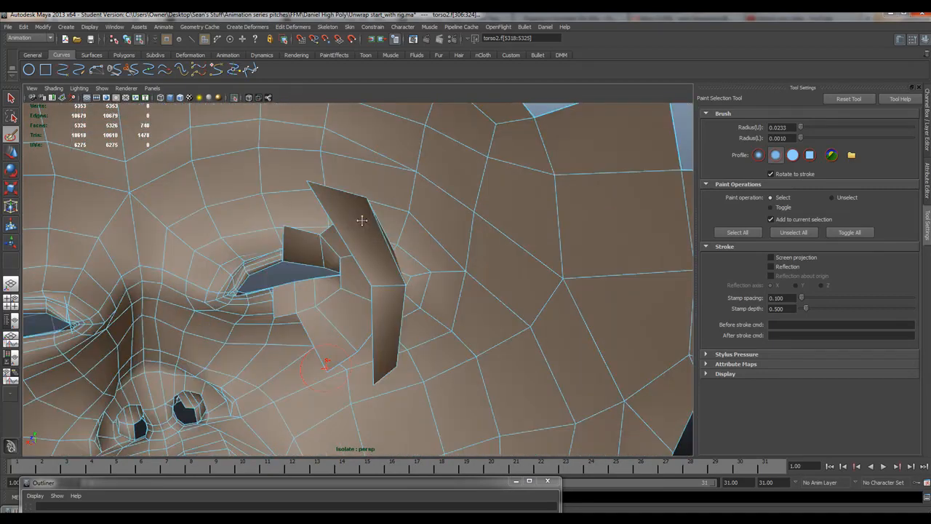
Step: Paint the inner eyelid and small interior faces out, leaving 729 selected
left_click_drag(361, 220, 295, 304)
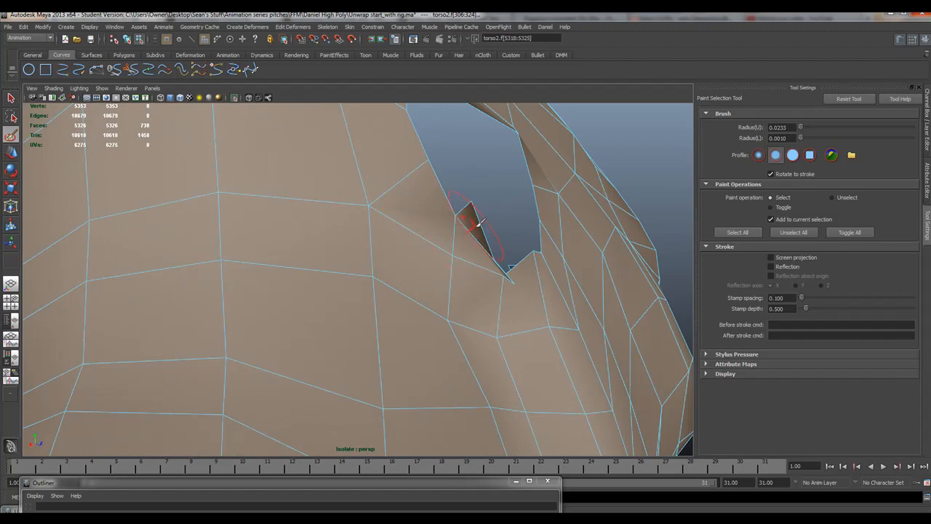
left_click_drag(473, 218, 517, 226)
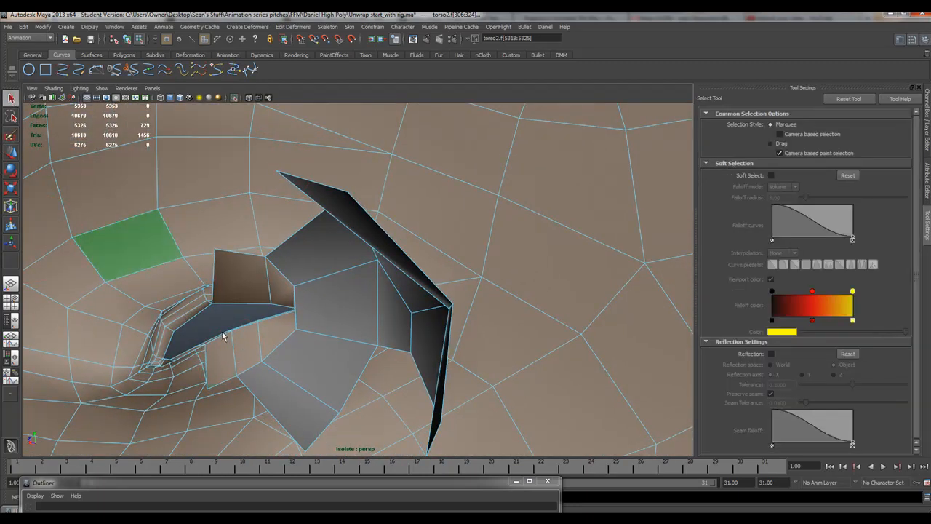
Step: Ctrl-deselect the leftover inner eye-socket faces, bringing the selection to 717, and frame the head
left_click(273, 287)
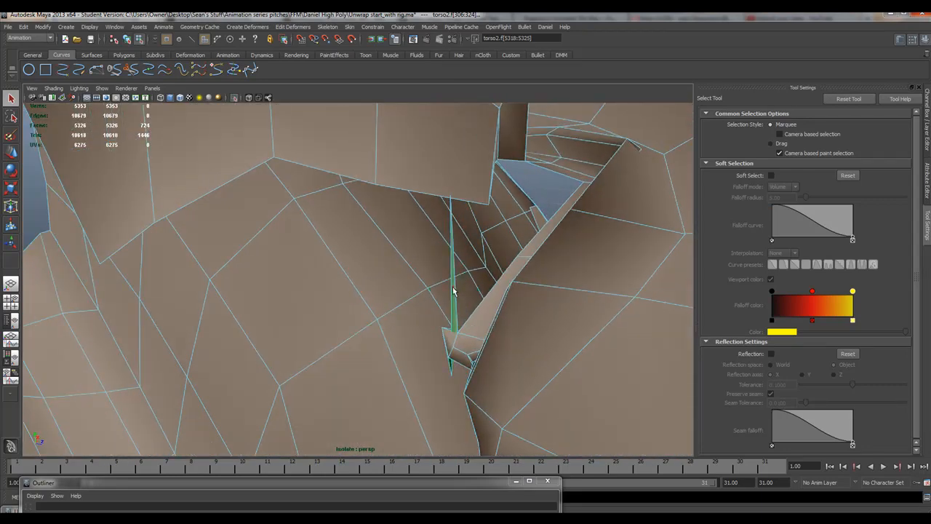
left_click(344, 126)
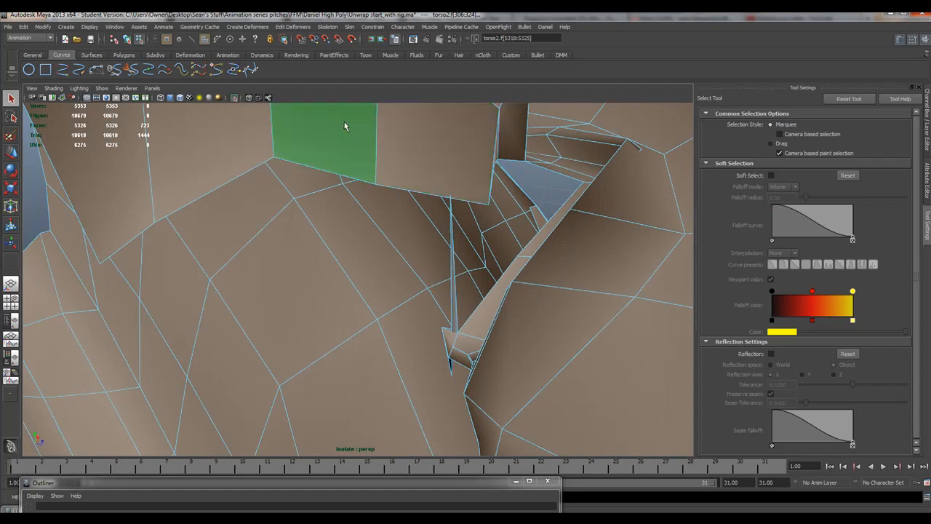
left_click_drag(345, 127, 491, 276)
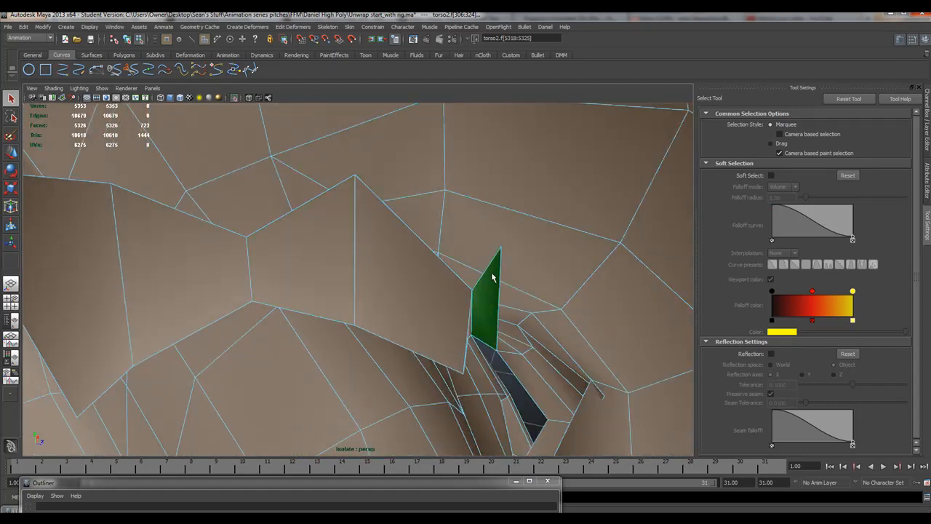
left_click(193, 267)
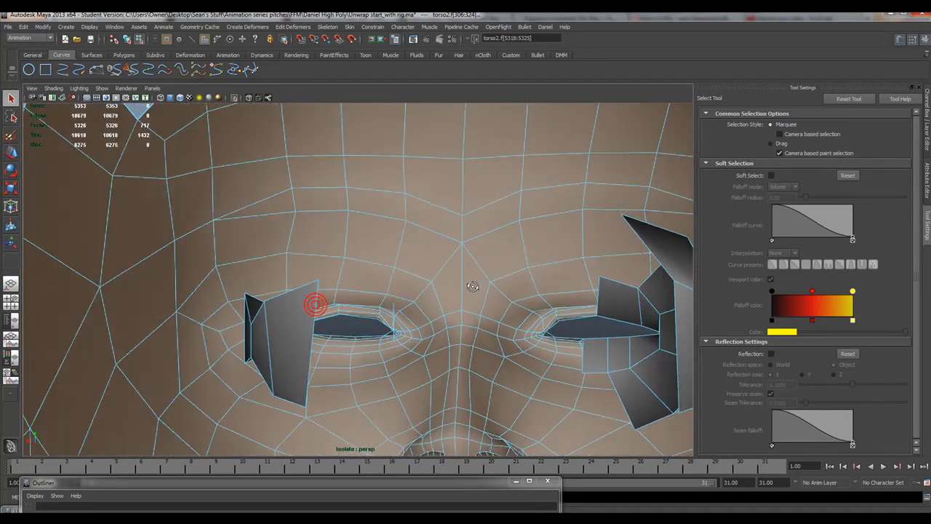
left_click_drag(472, 286, 279, 329)
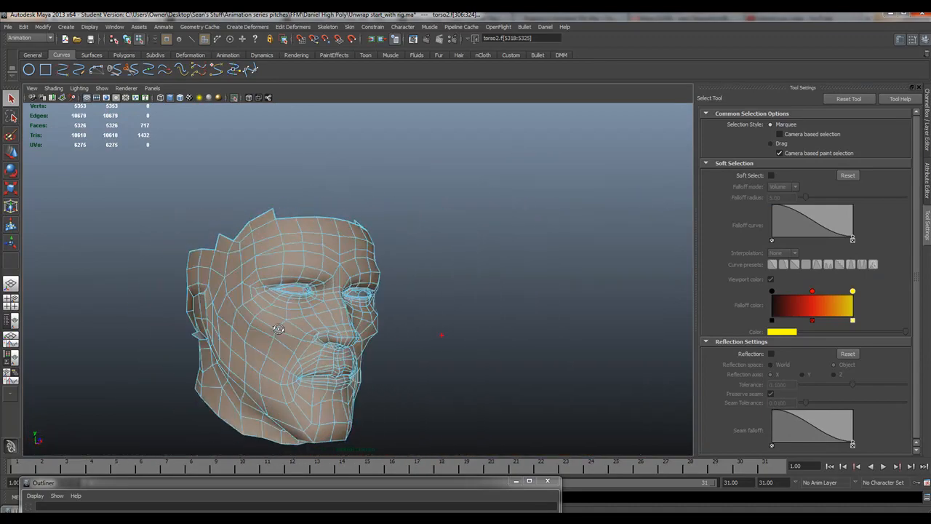
Step: Turn off Isolate Select so the whole torso shows again with the 717 head faces still selected
left_click_drag(279, 328, 425, 313)
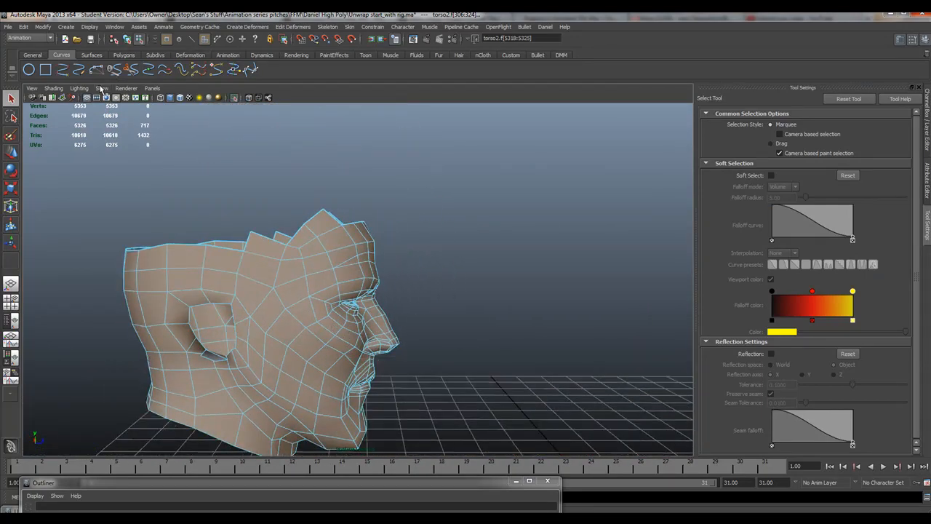
left_click(102, 88)
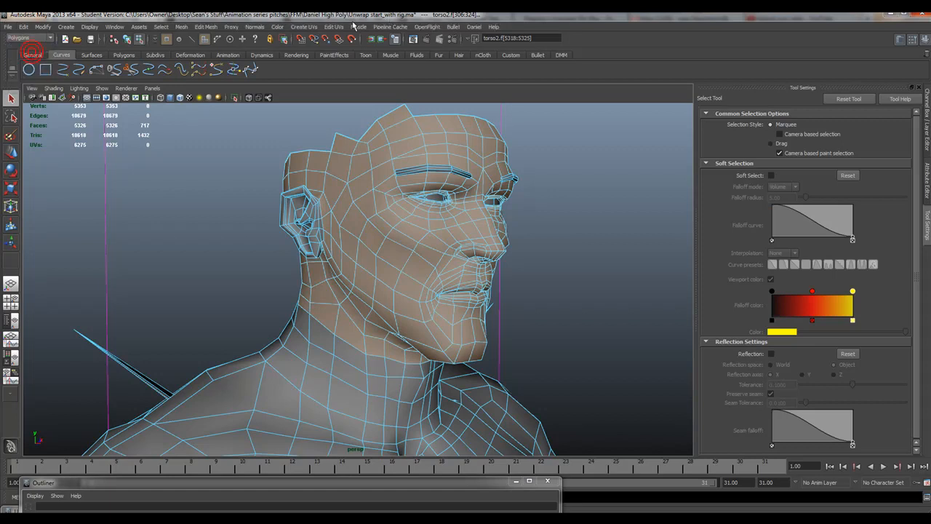
left_click(304, 27)
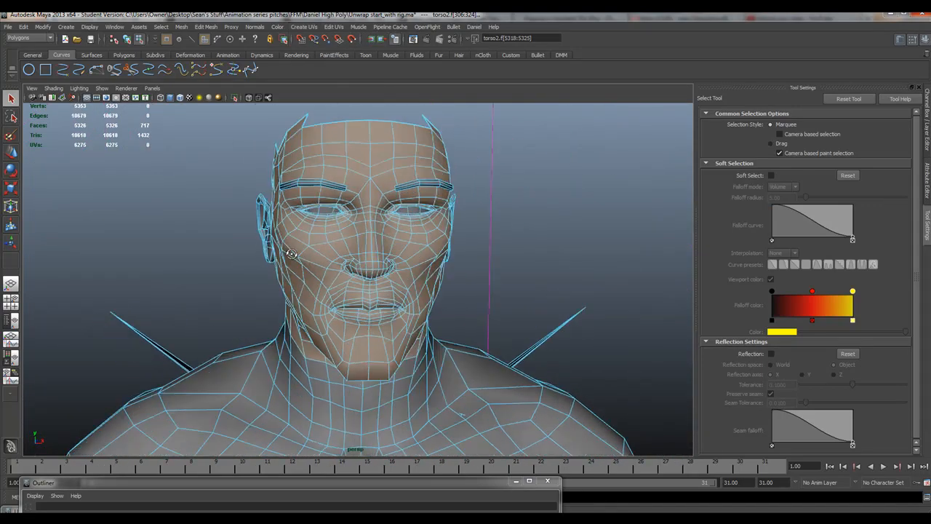
left_click(304, 27)
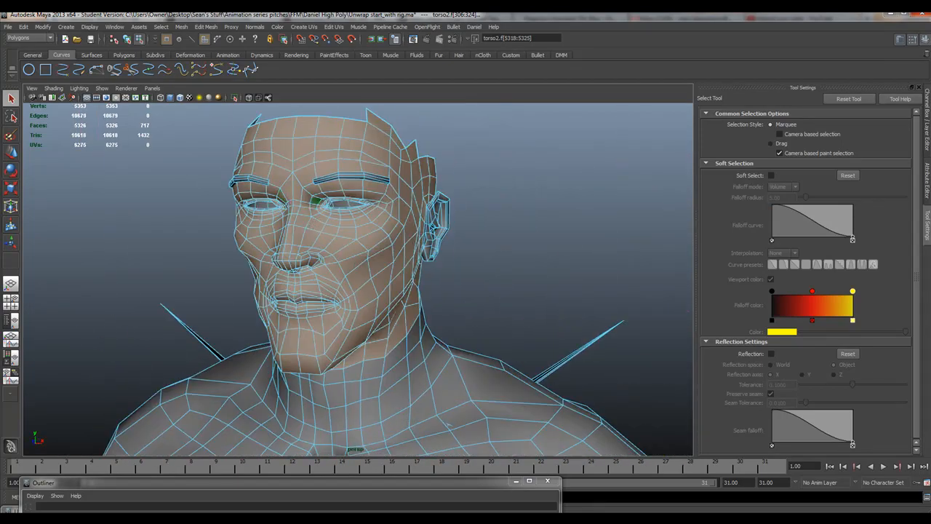
Step: Project a Cylindrical Mapping onto the selected head faces via Create UVs
left_click(304, 27)
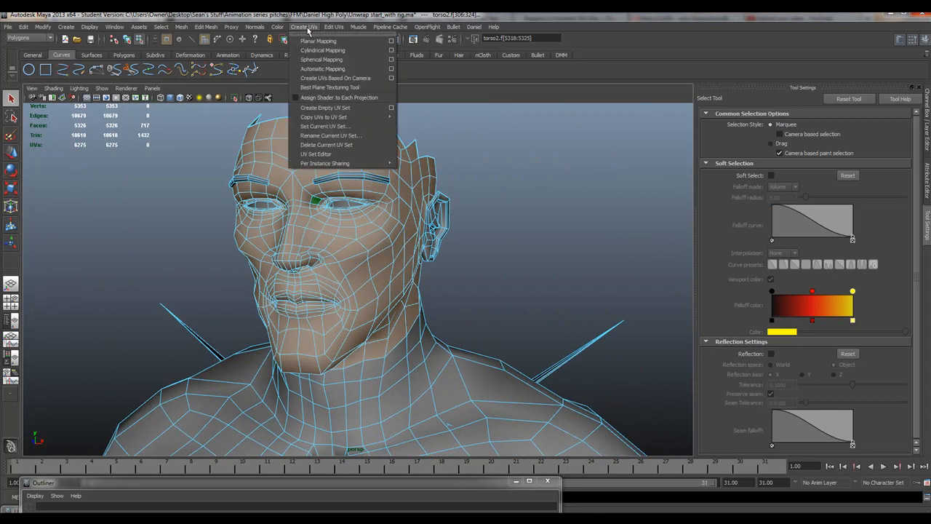
mouse_move(318, 41)
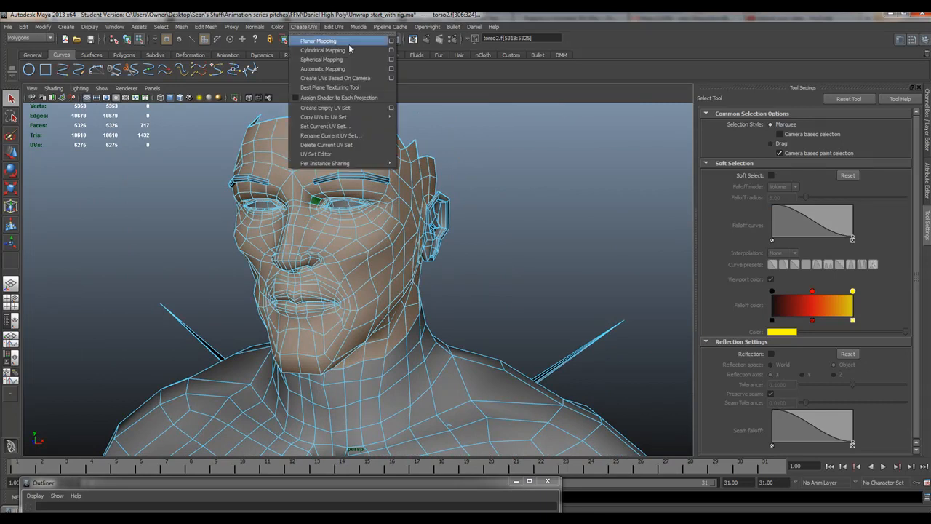
left_click(390, 51)
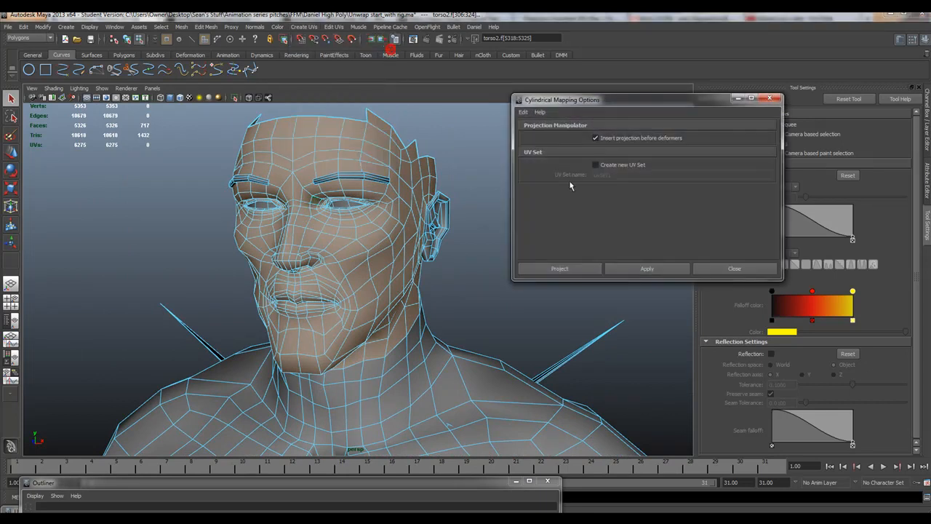
left_click(559, 268)
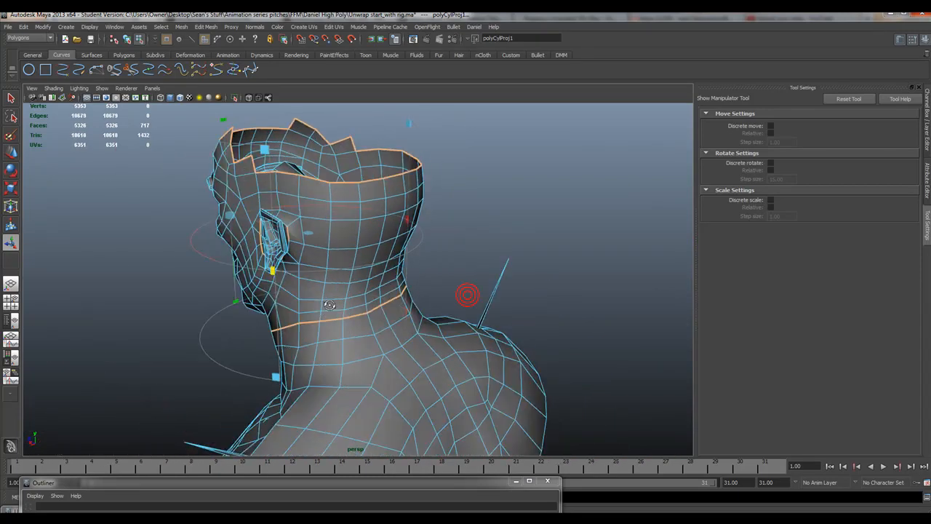
left_click(114, 27)
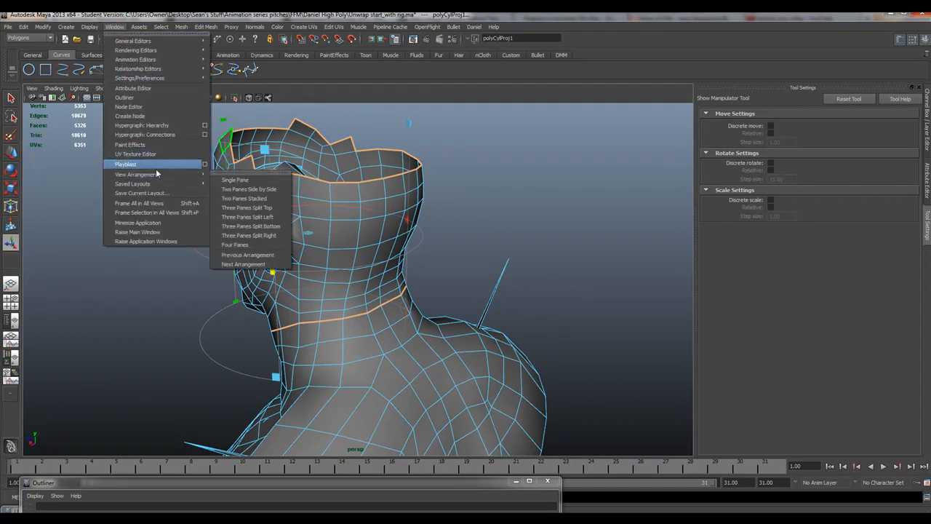
Step: Reopen the UV Texture Editor to view the head's new cylindrical UV shell
left_click(135, 154)
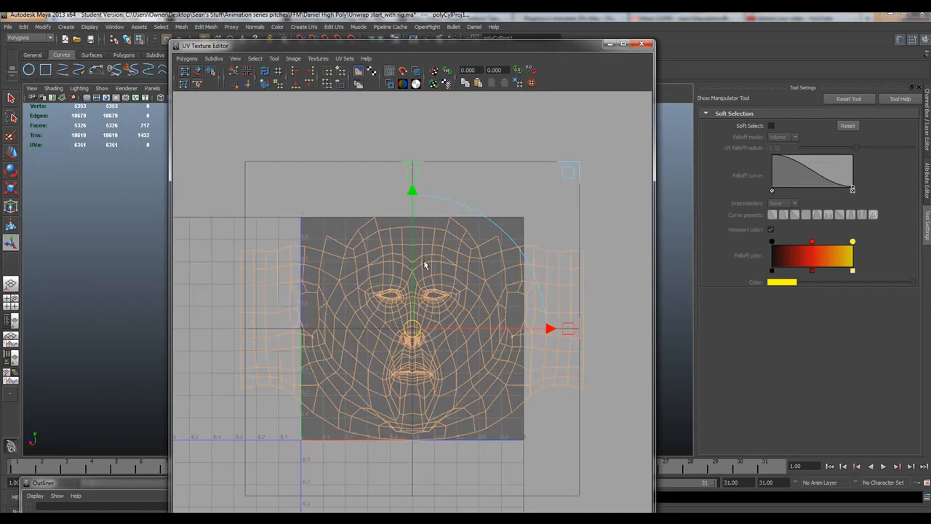
mouse_move(416, 70)
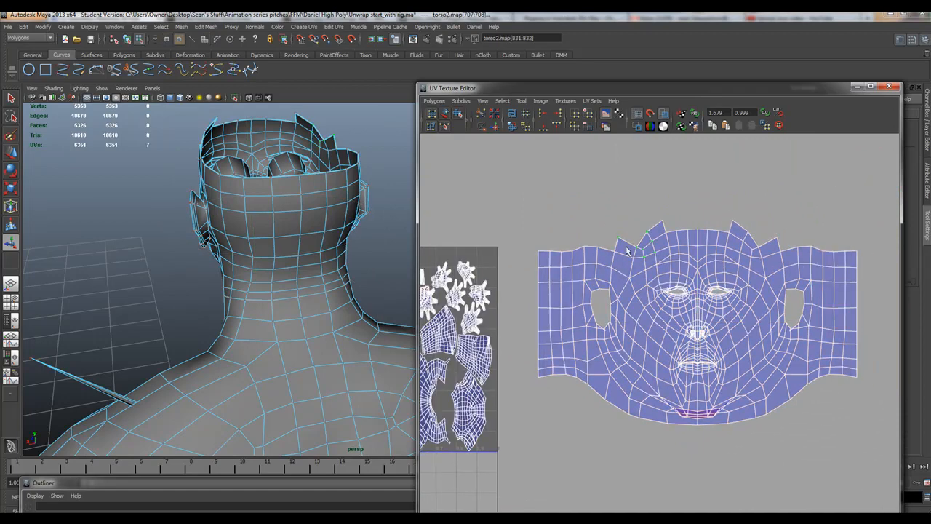
Step: Select the whole face UV shell and trial-unfold it, leaving the original projected layout
right_click(650, 250)
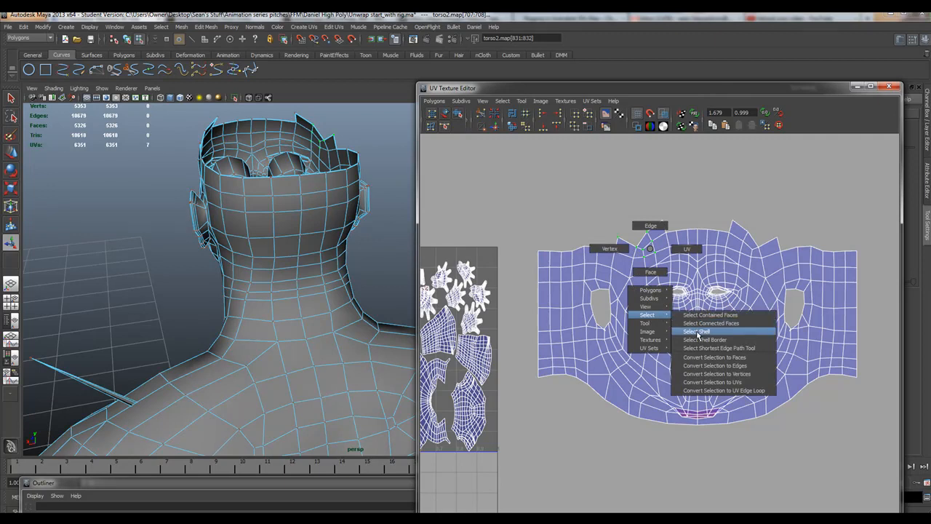
left_click(696, 331)
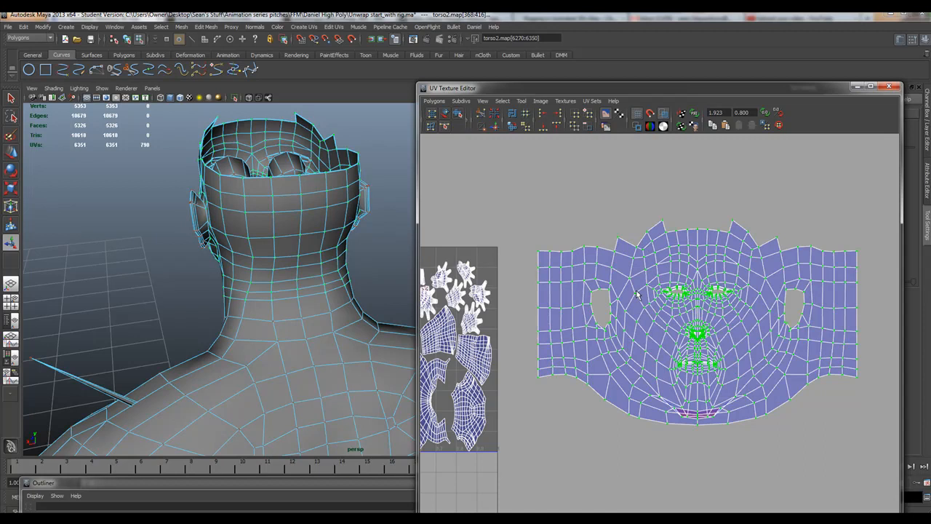
right_click(636, 291)
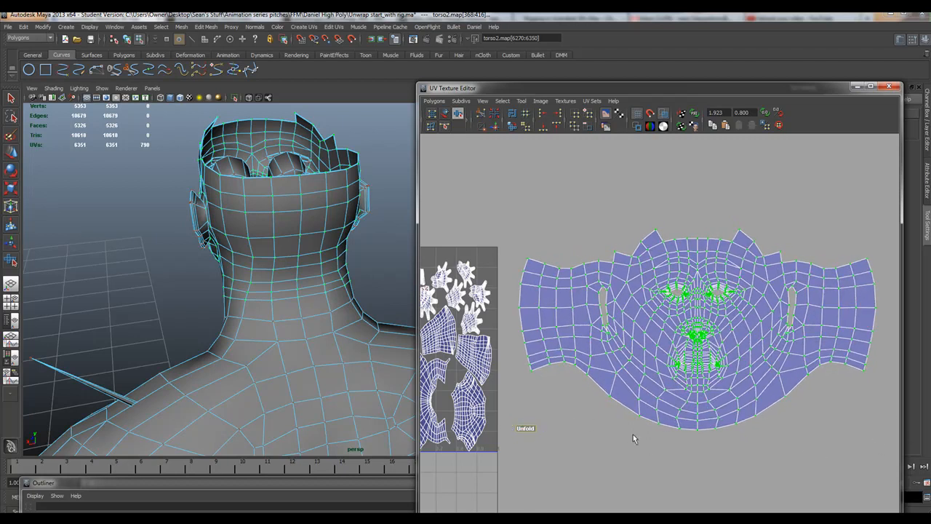
left_click(525, 428)
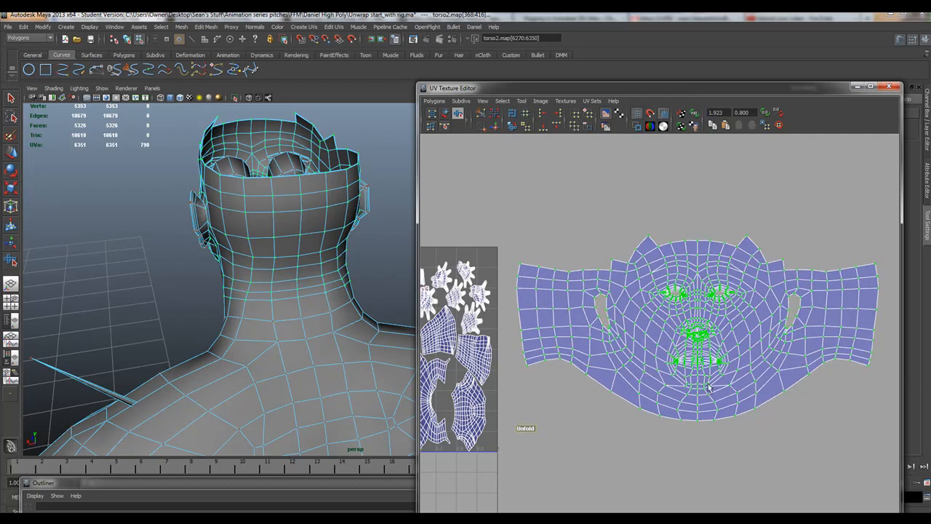
left_click(525, 428)
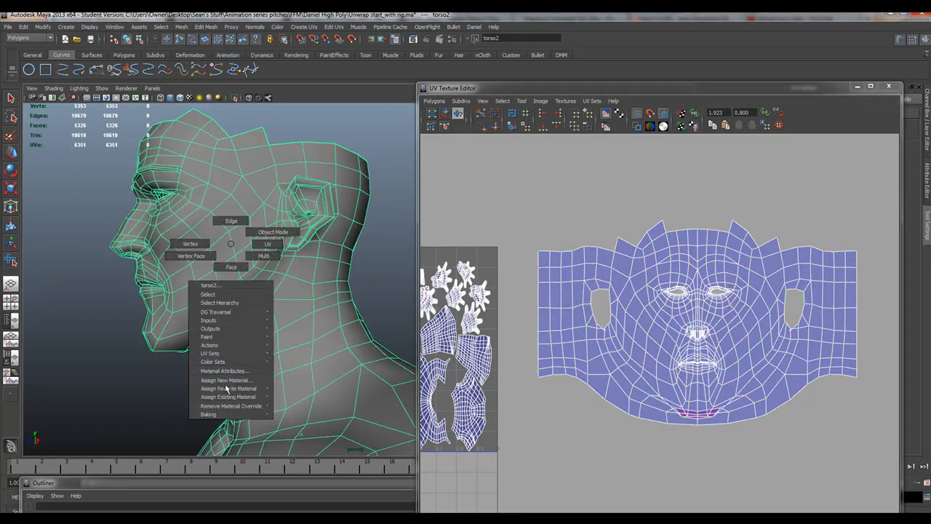
Step: Assign a new material to the head with the Copy of UVtestingMap image as its colour file texture
left_click(226, 380)
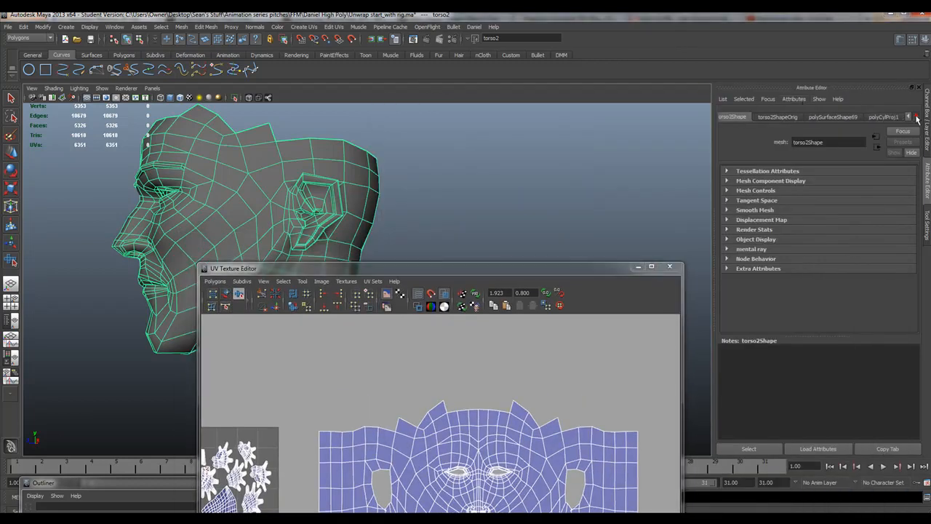
left_click(886, 116)
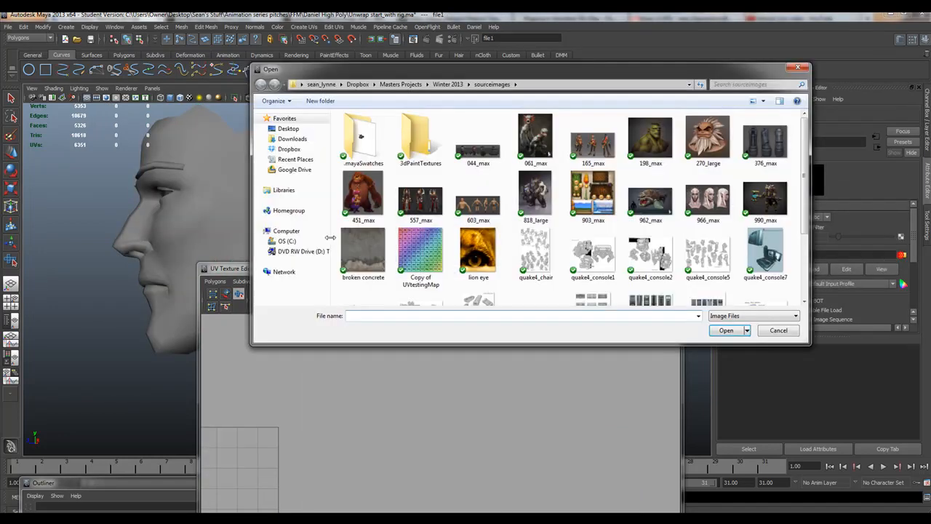
left_click(420, 251)
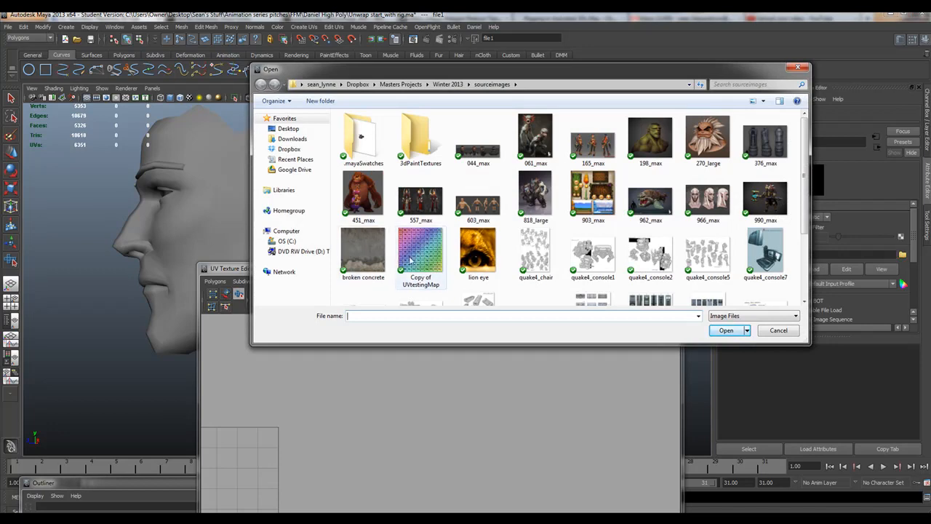
left_click(421, 255)
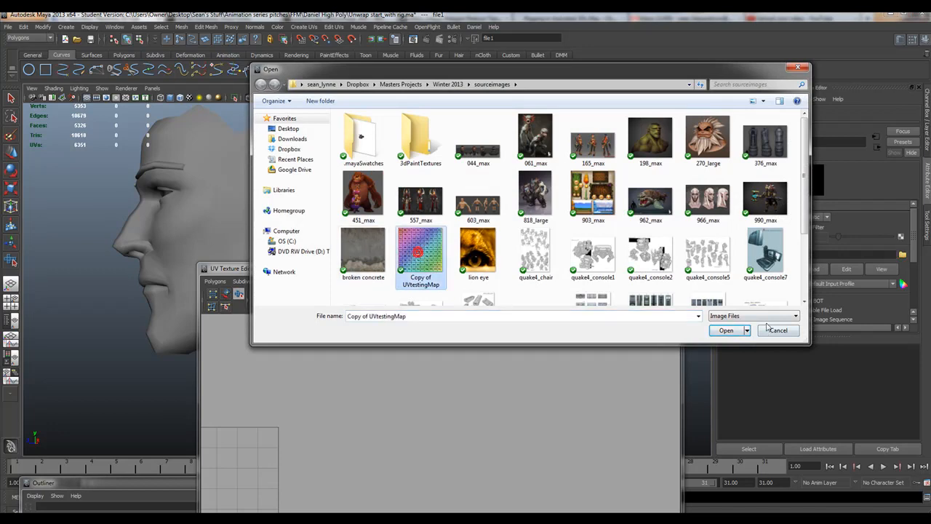
left_click(725, 330)
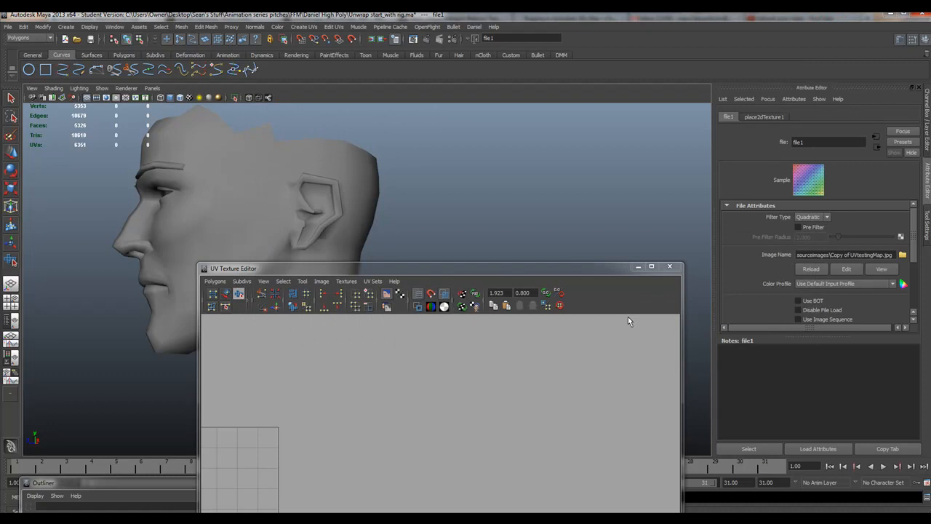
Step: Enable textured display so the numbered UV test grid shows on the head and neck
left_click(189, 98)
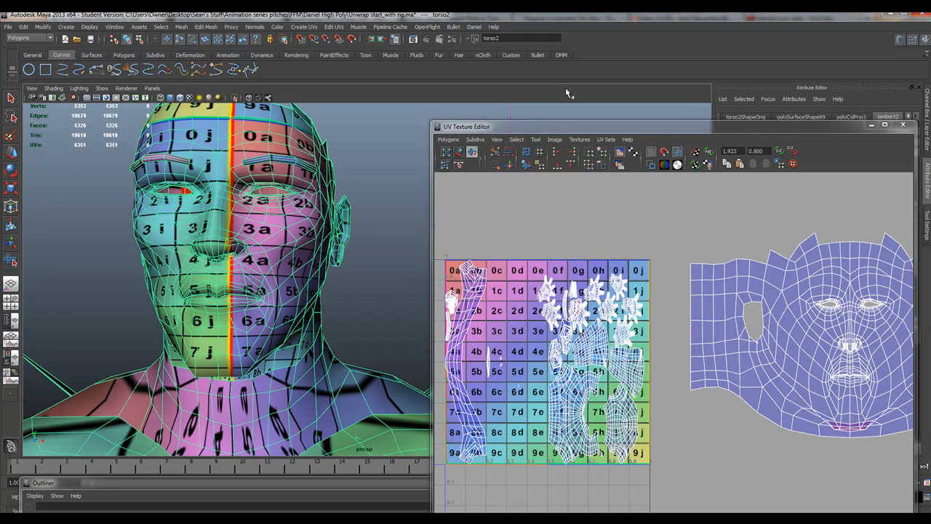
mouse_move(620, 165)
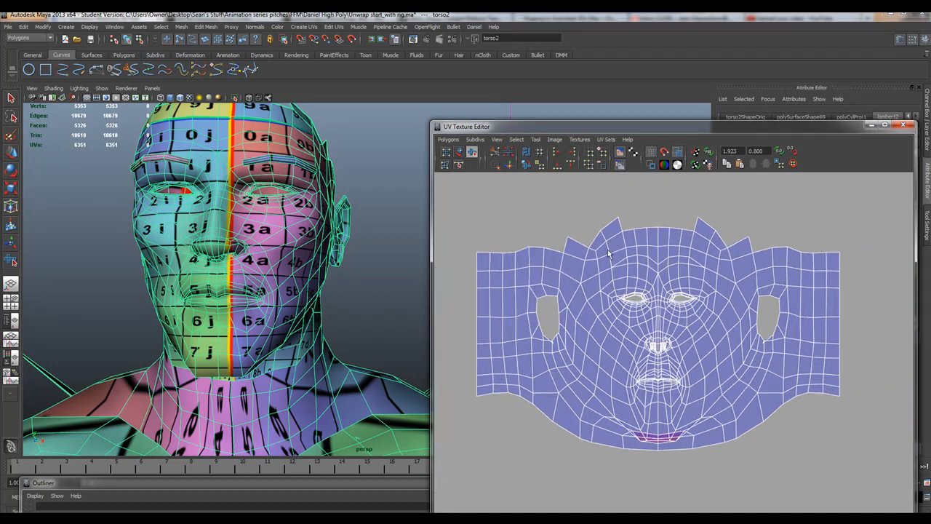
Step: Switch to the head's UVs, then unfold and relax the inner face UVs to even out the grid
right_click(594, 274)
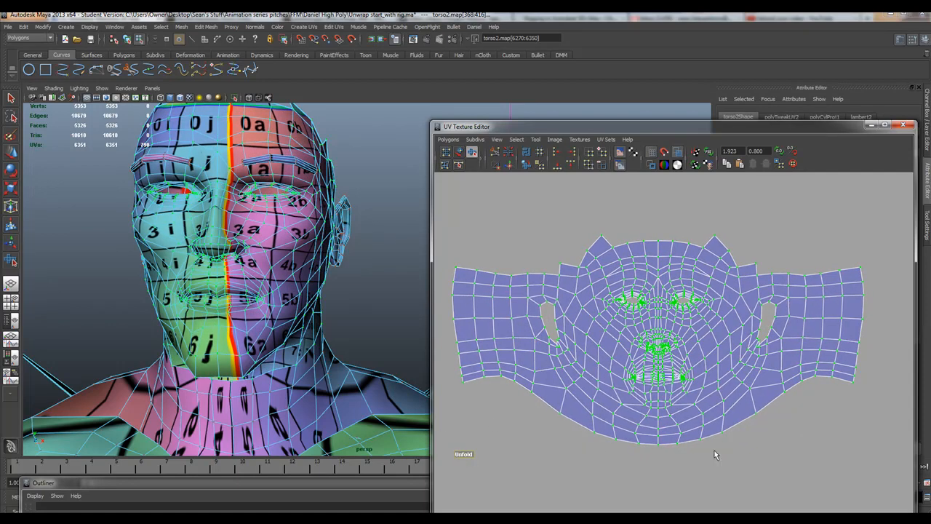
left_click(463, 454)
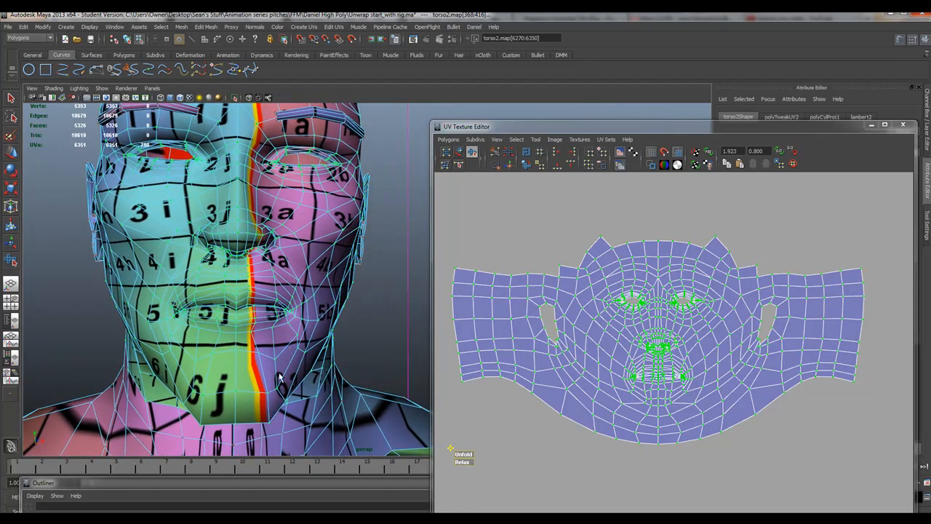
mouse_move(240, 324)
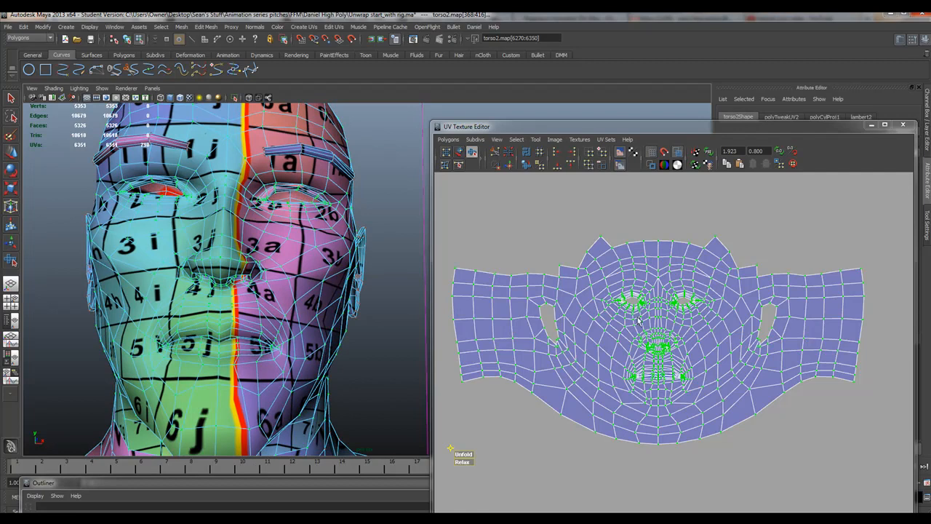
mouse_move(636, 348)
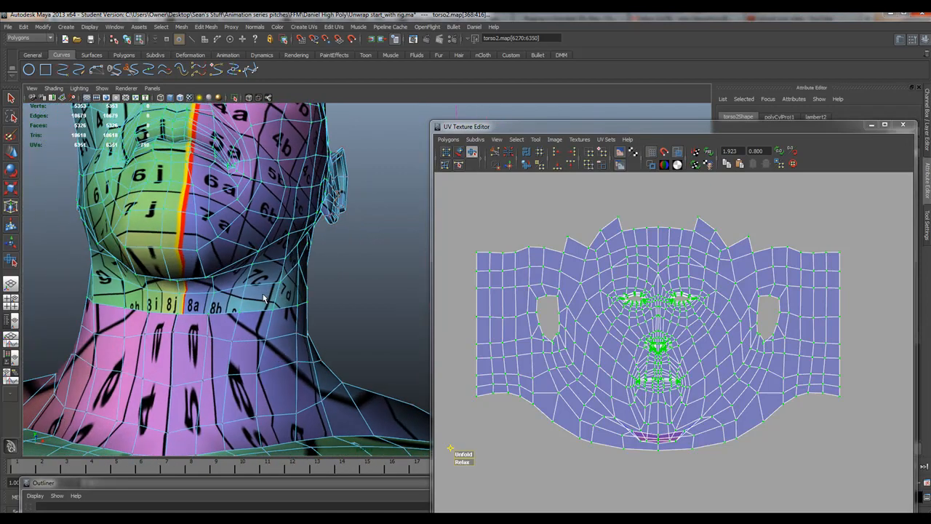
mouse_move(691, 421)
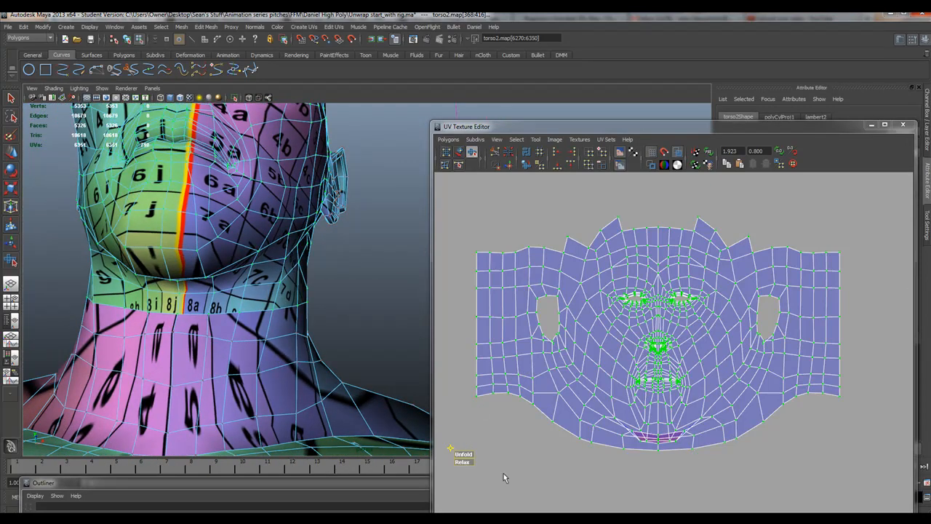
Step: Set Unfold UVs options to Pin UV border and Pin unselected UVs for the eye, nose and mouth areas
left_click(448, 139)
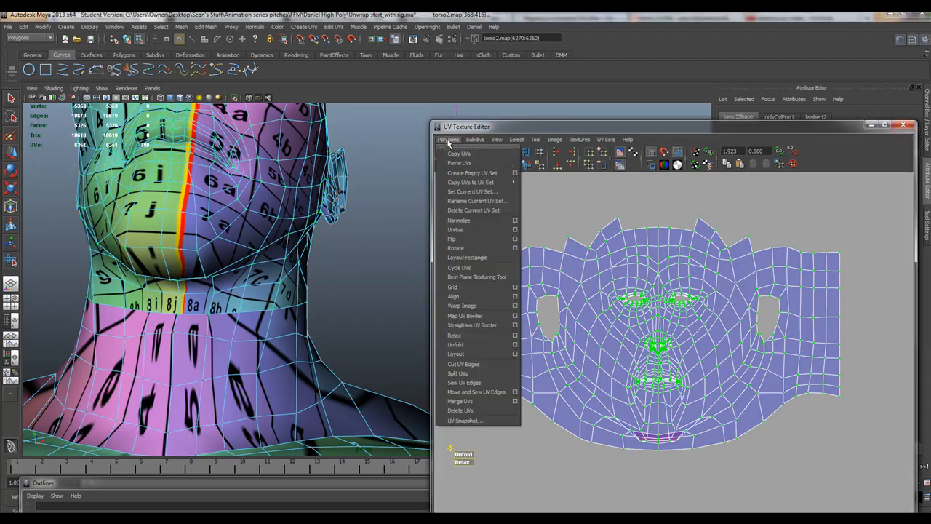
mouse_move(478, 344)
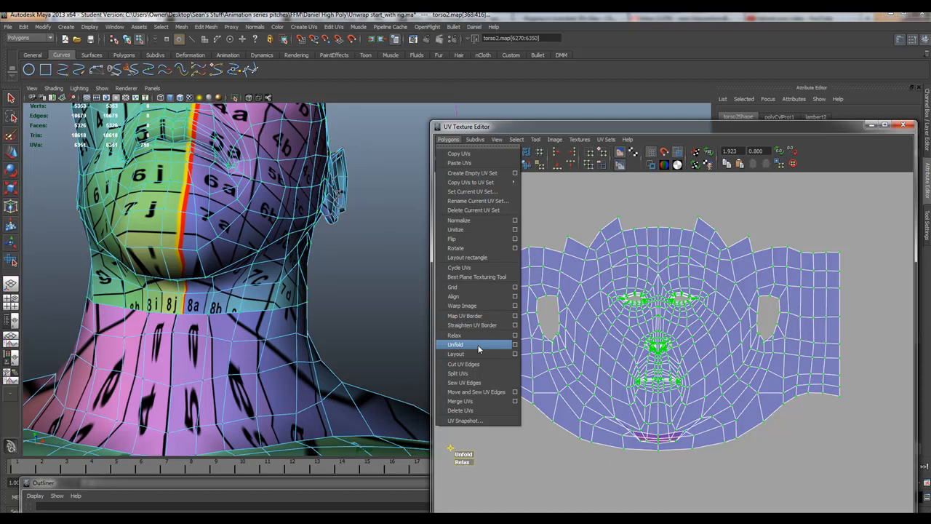
mouse_move(476, 346)
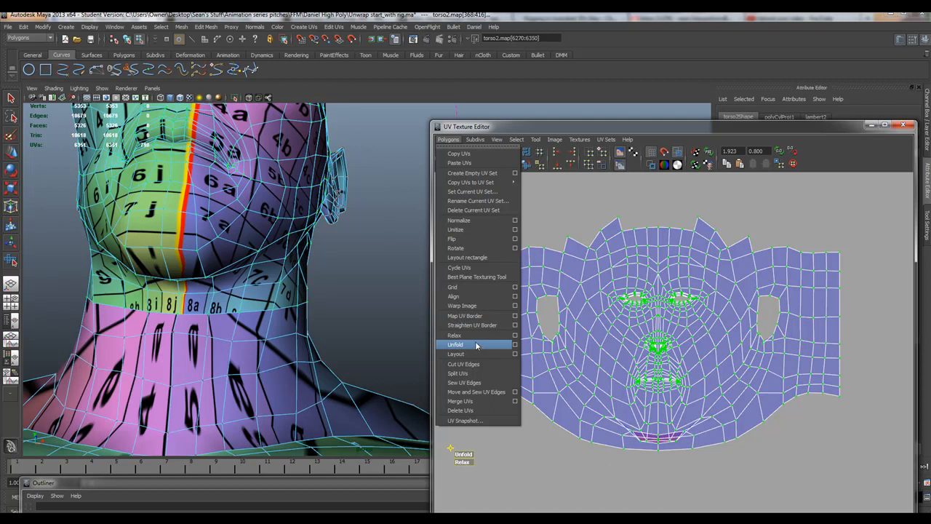
left_click(515, 344)
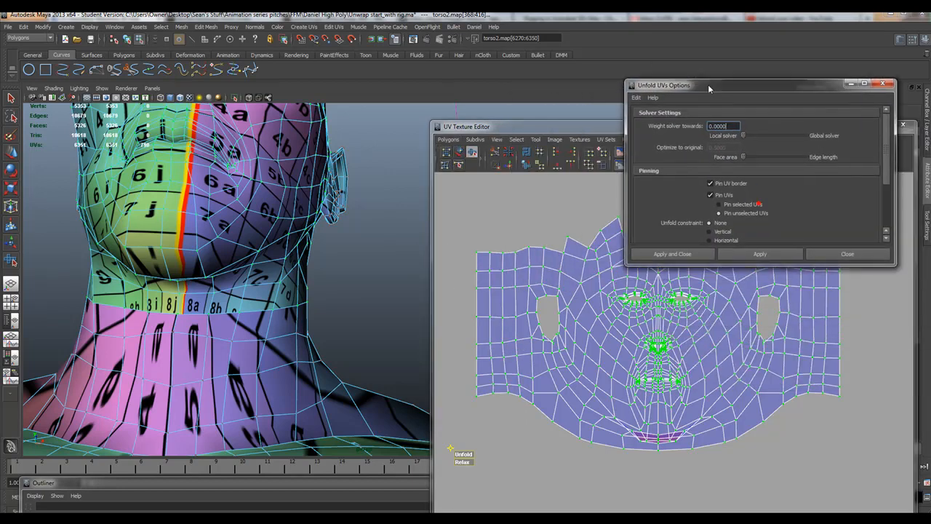
left_click(710, 195)
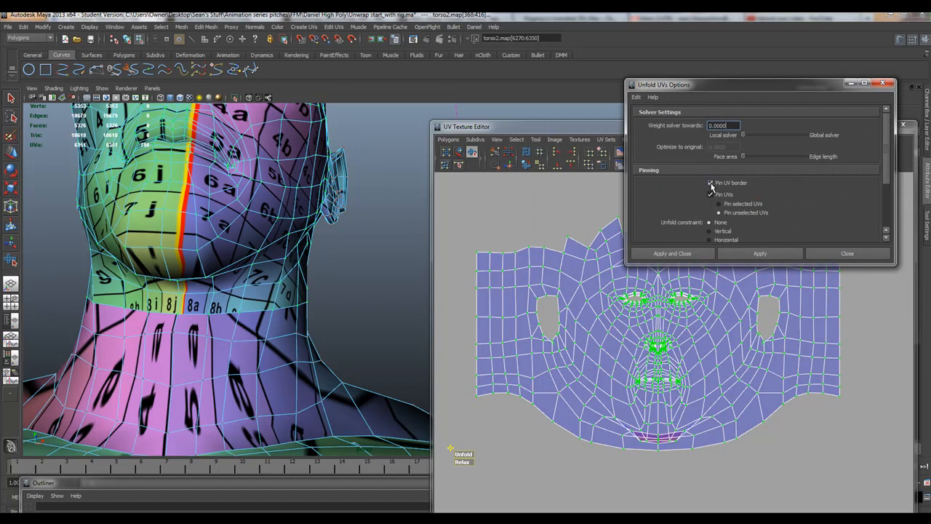
left_click(710, 194)
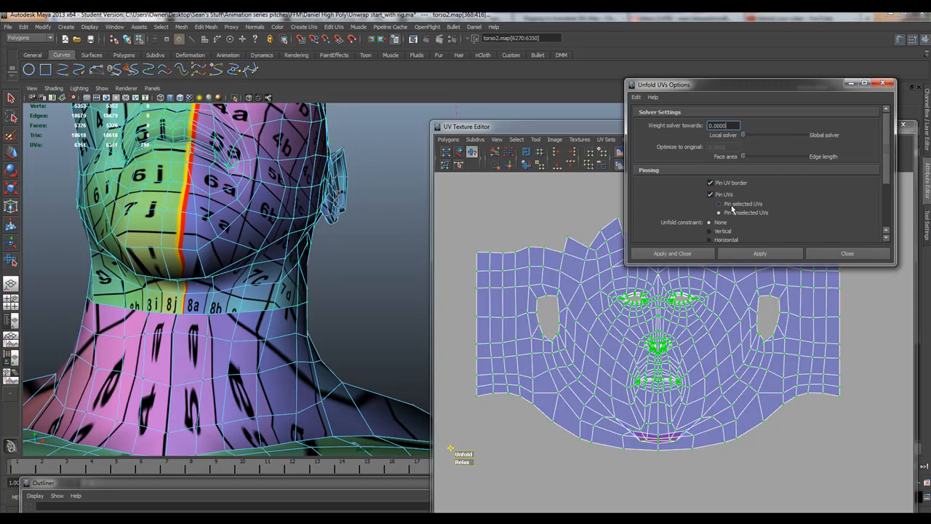
left_click(718, 212)
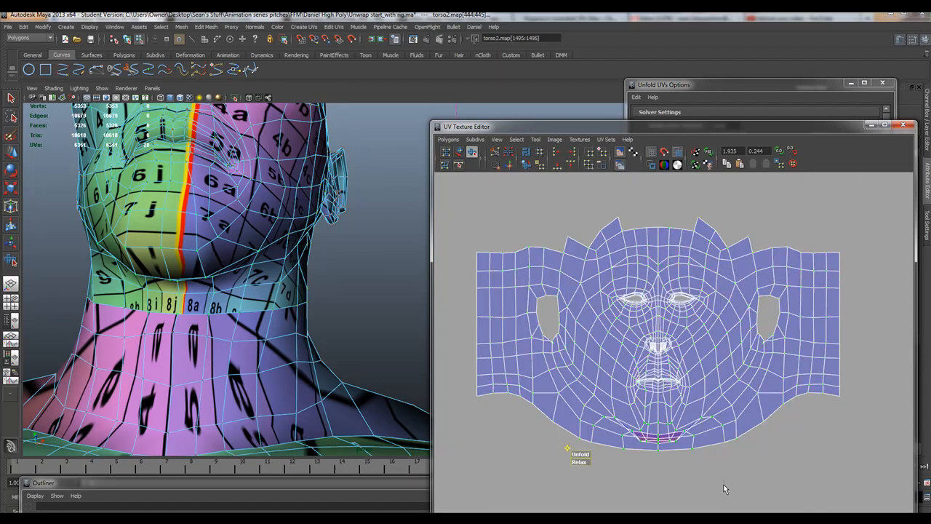
mouse_move(471, 135)
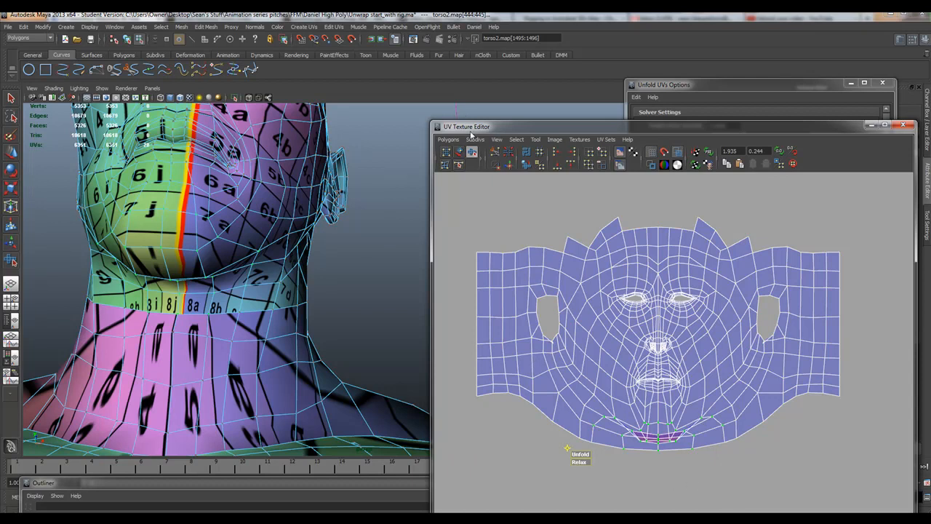
Step: Unfold the chin UV patch with Pin UV border and a Vertical unfold constraint applied
left_click(448, 139)
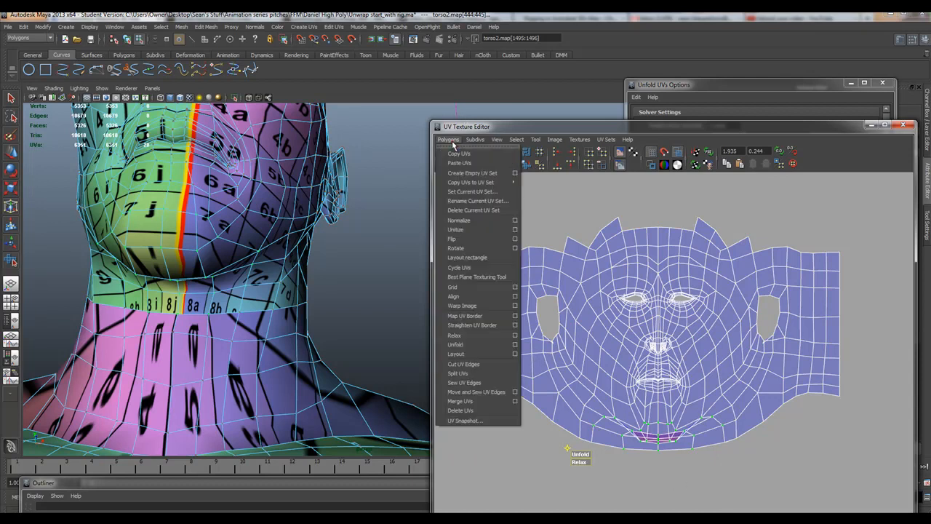
mouse_move(473, 344)
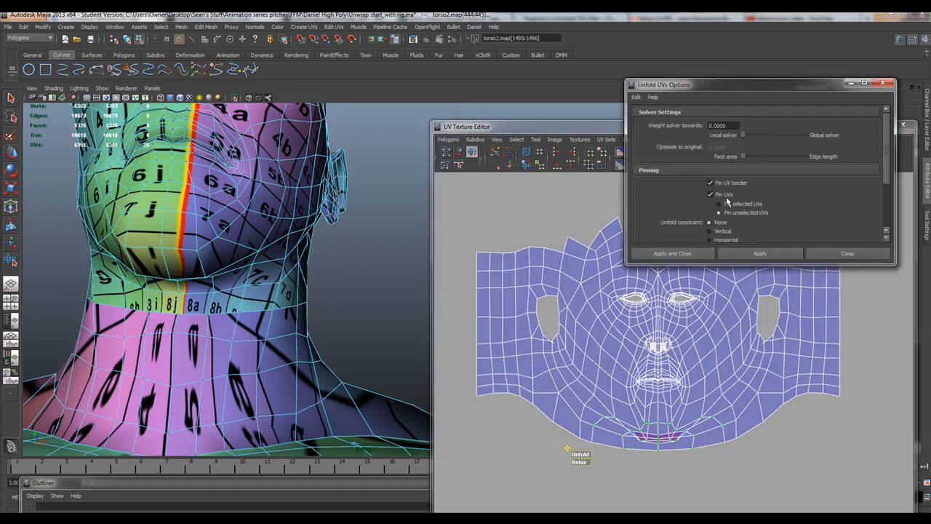
mouse_move(710, 183)
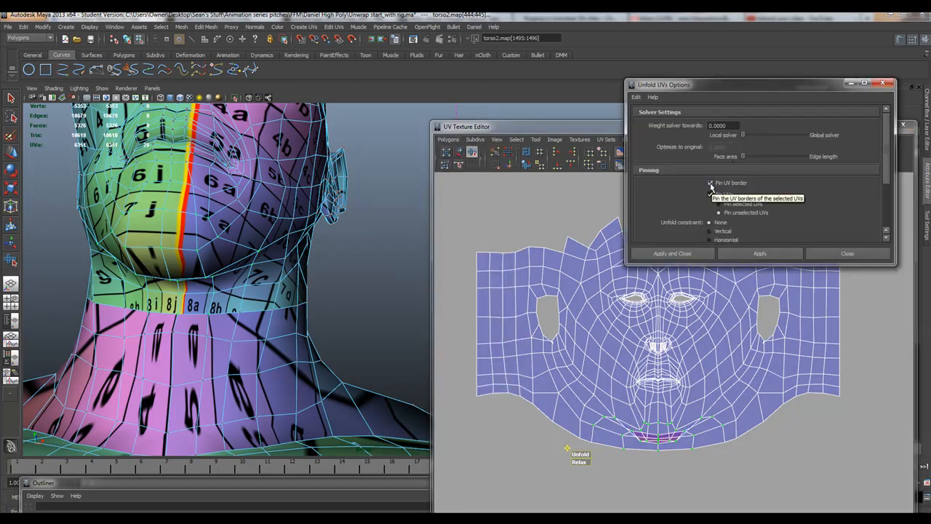
left_click(709, 194)
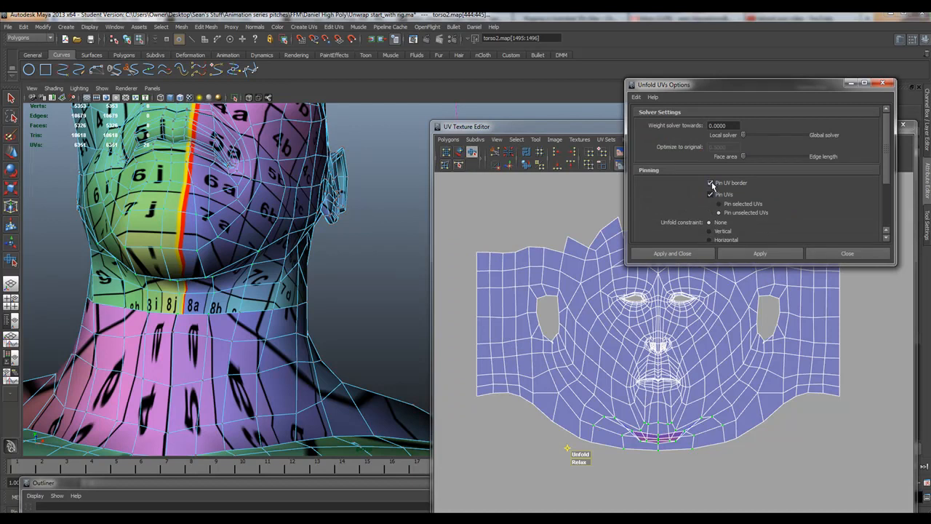
left_click(710, 194)
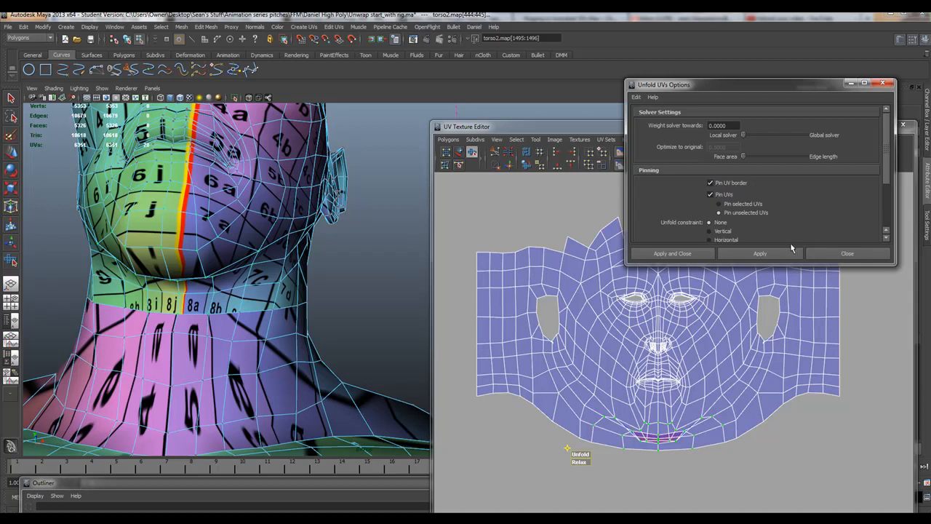
scroll("down", 3)
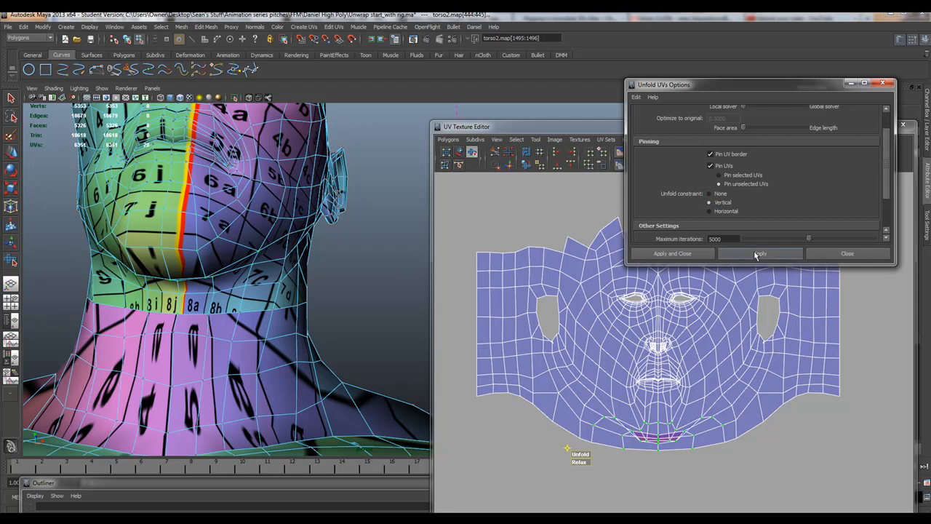
left_click(760, 253)
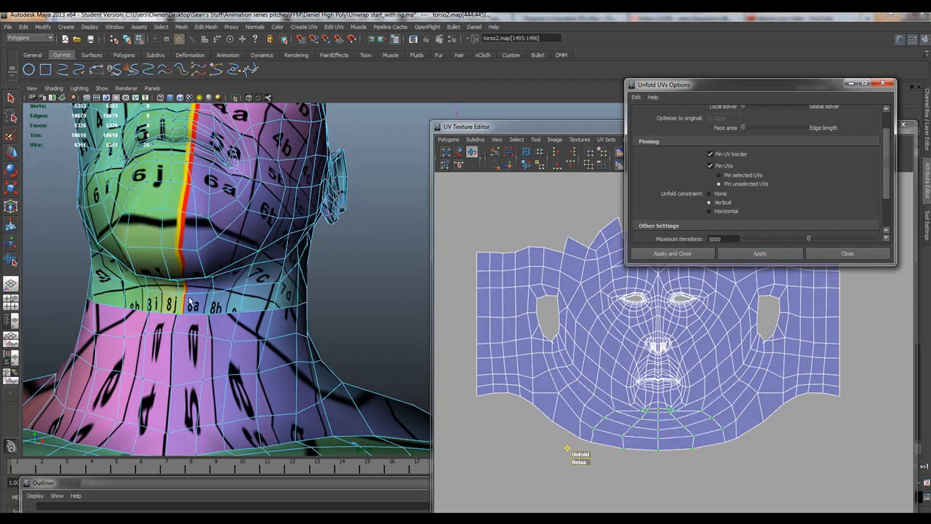
mouse_move(649, 424)
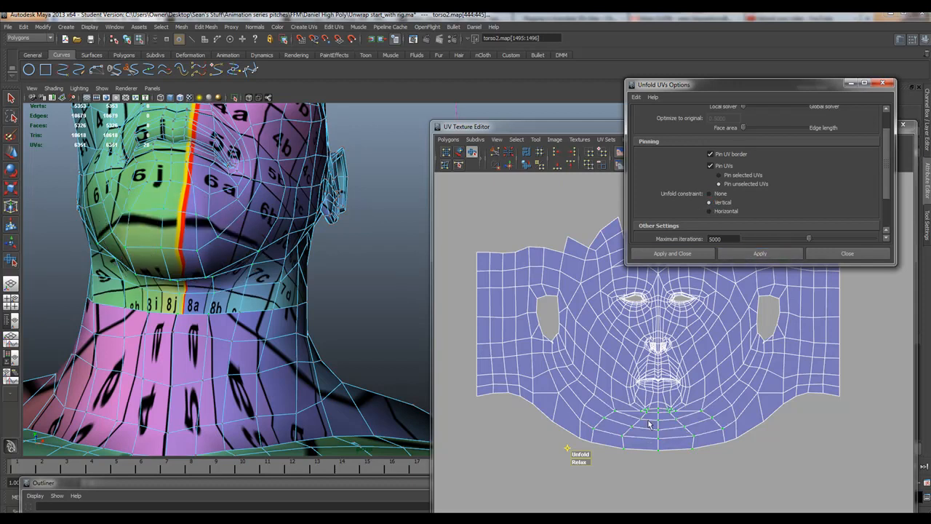